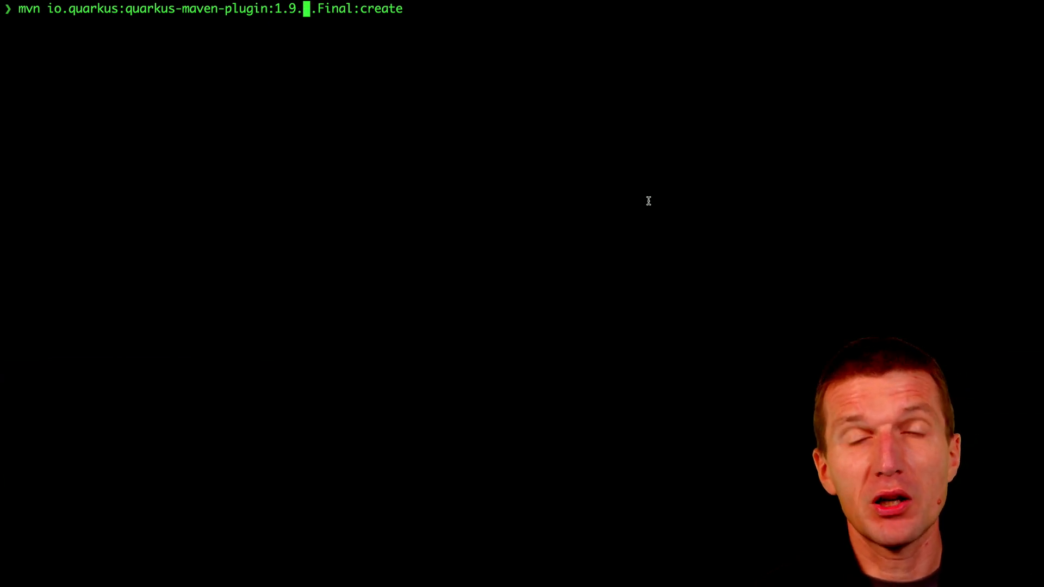
Step: Generate Quarkus project qnb in group airhacks with a REST resource, accepting default version and path
key("Return")
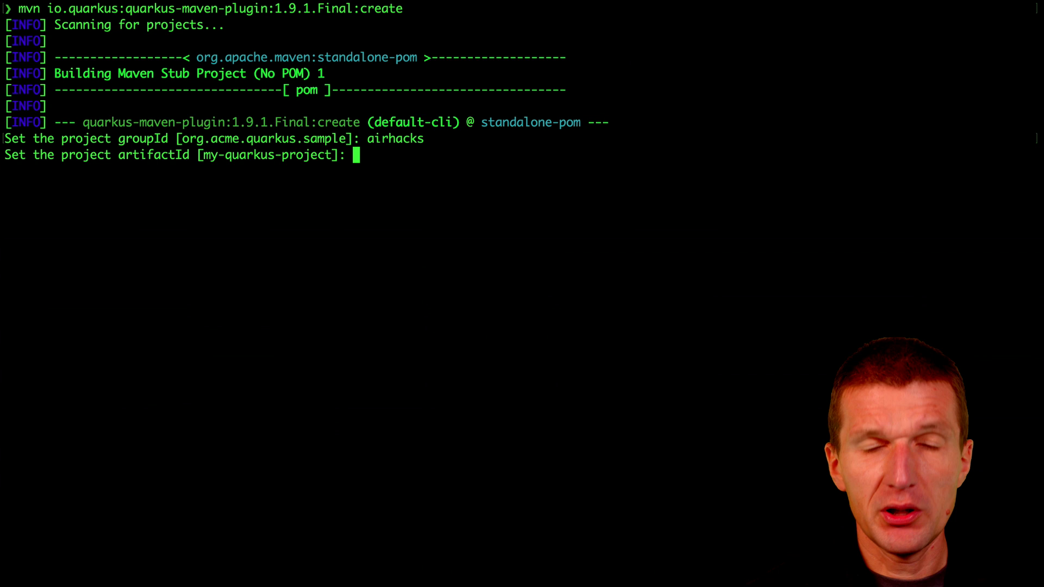
type("qnb")
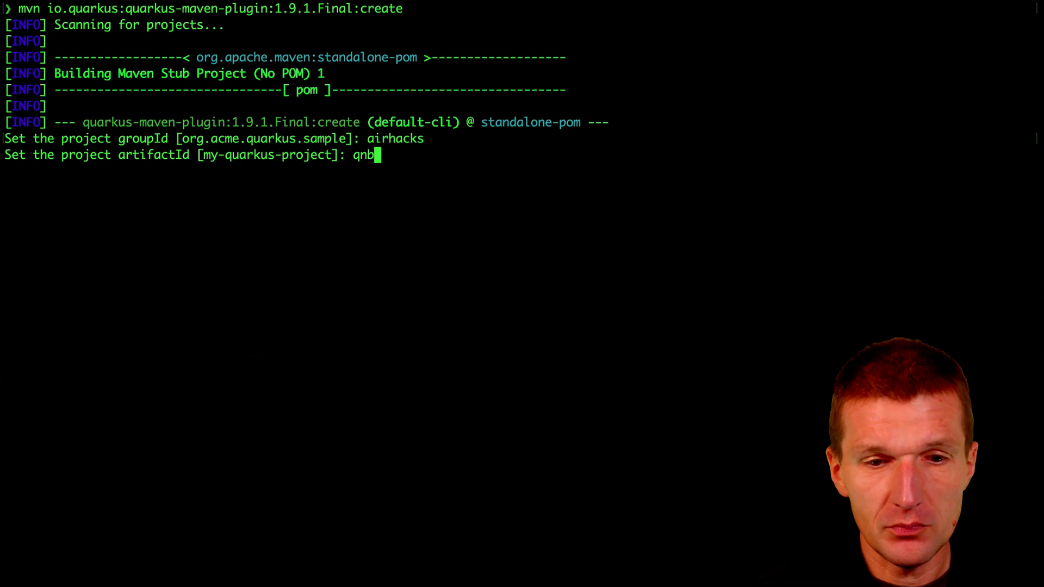
key("Return")
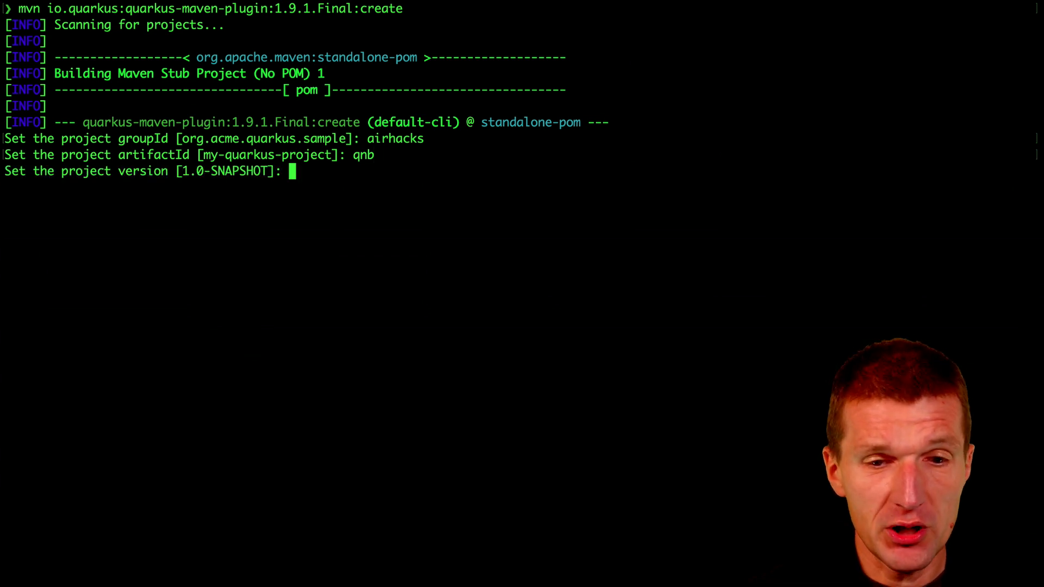
key("Return")
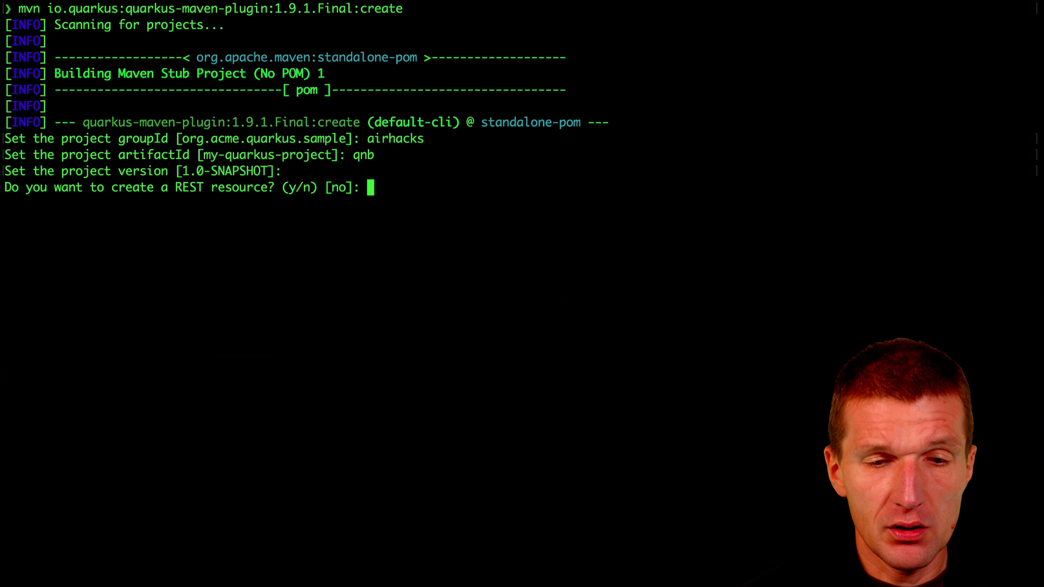
type("y")
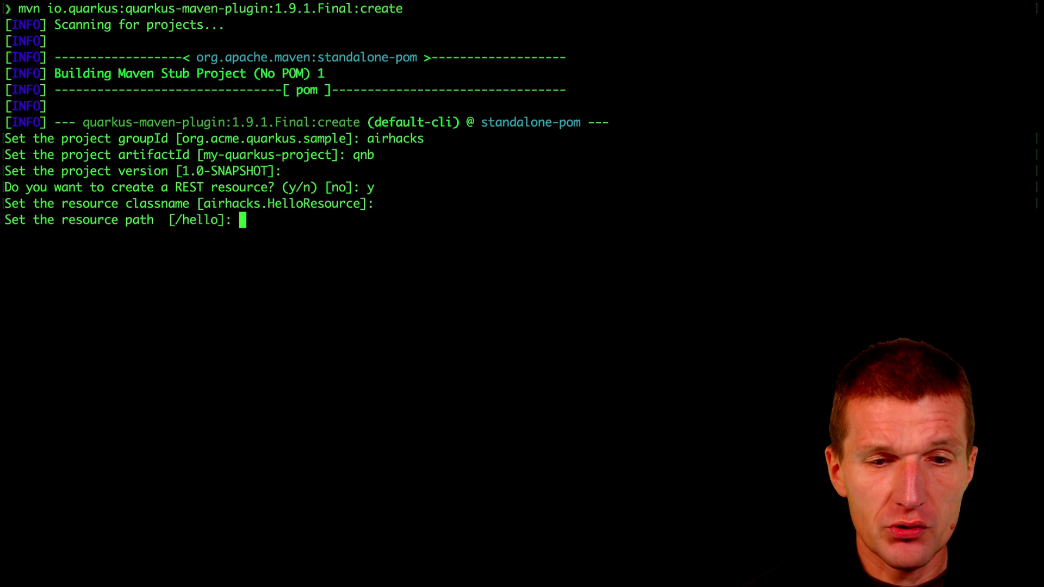
key("Return")
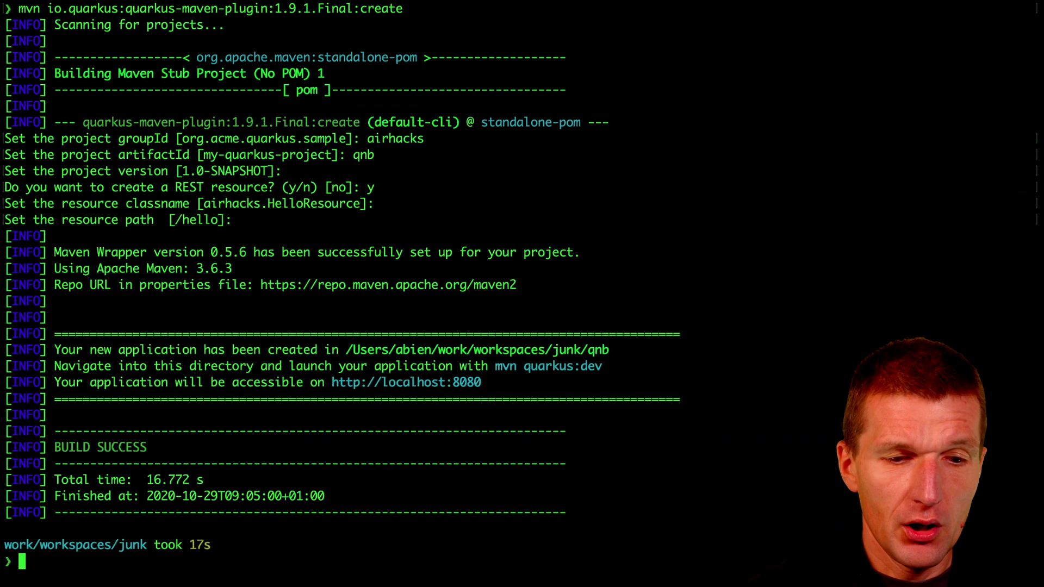
Step: Enter the qnb directory and delete src/test/java
type("cd qnb")
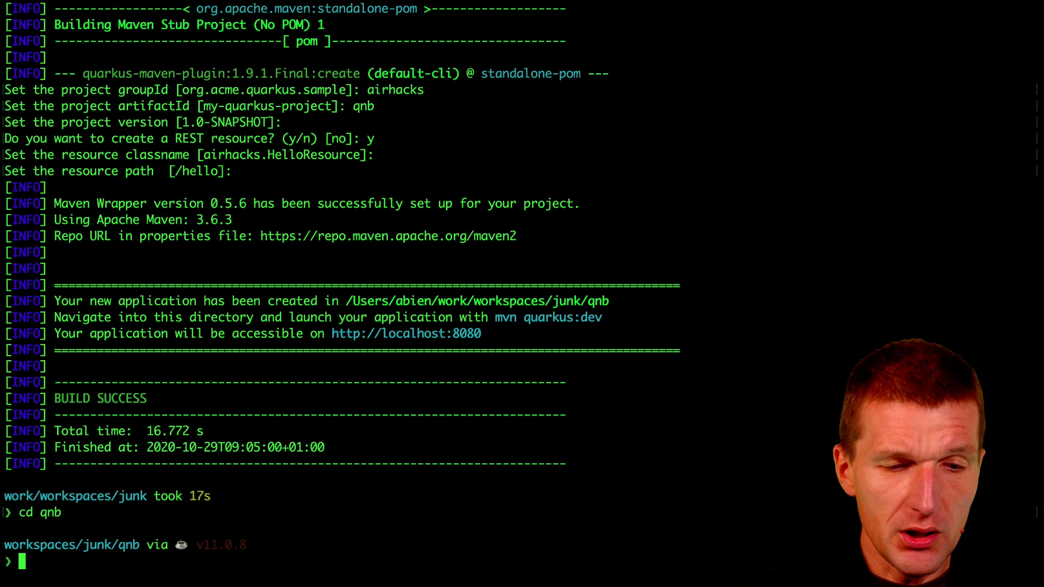
type("rm -rf s")
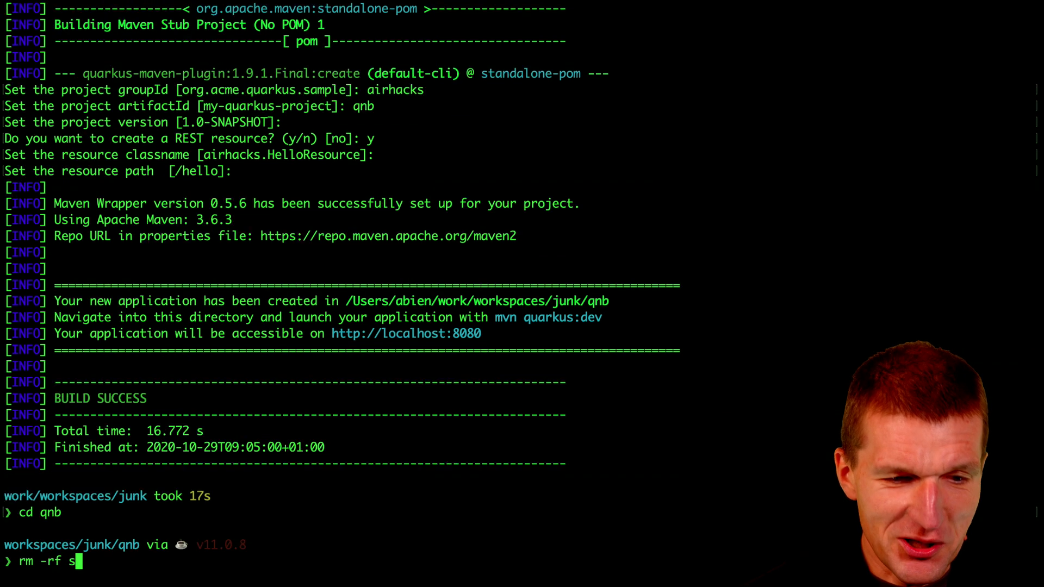
type("rc/test/java/")
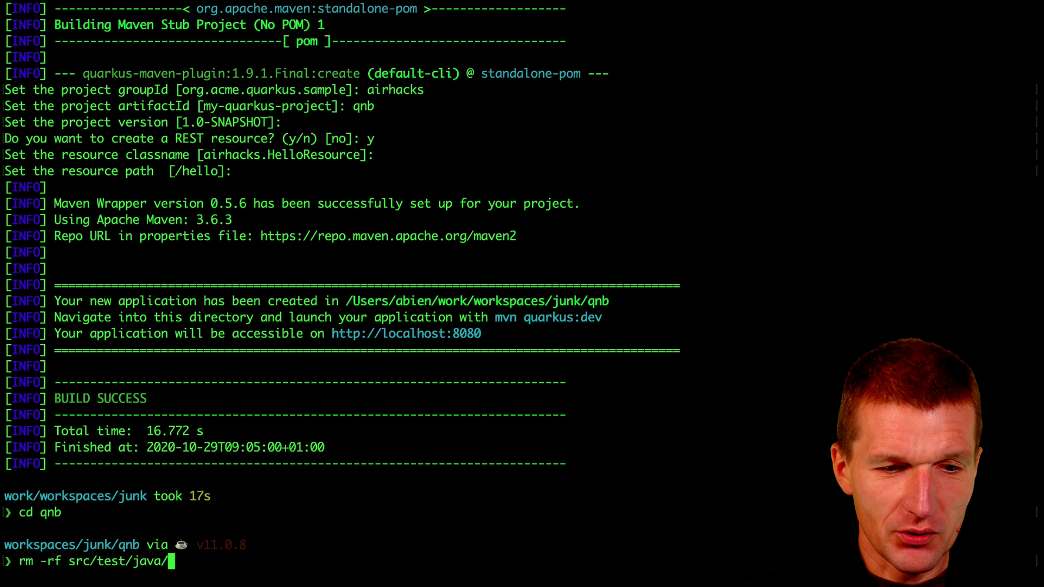
key("Return")
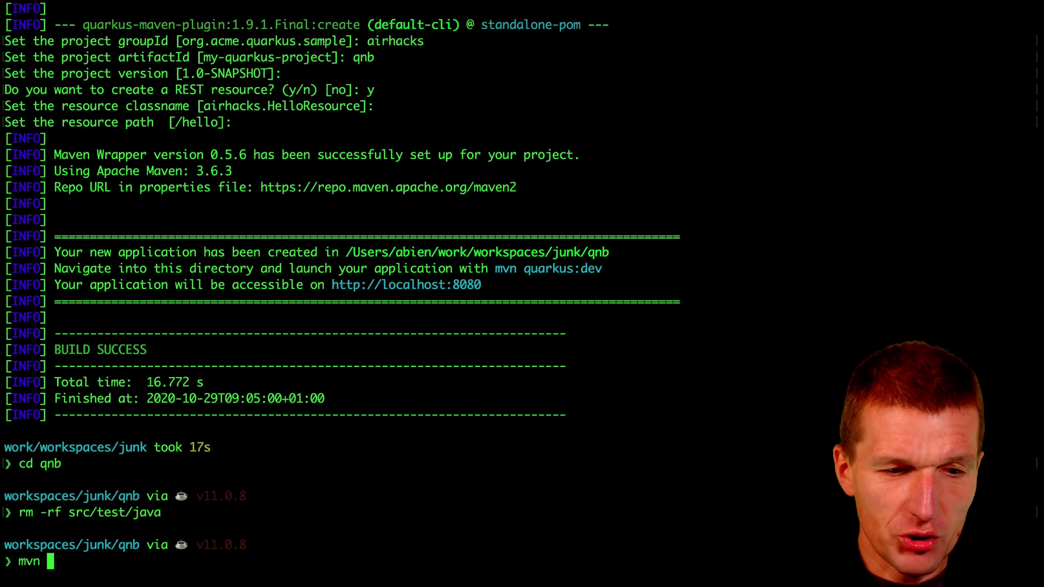
Step: Start the app with mvn compile quarkus:dev and scroll through the startup log
type("compile quarkus")
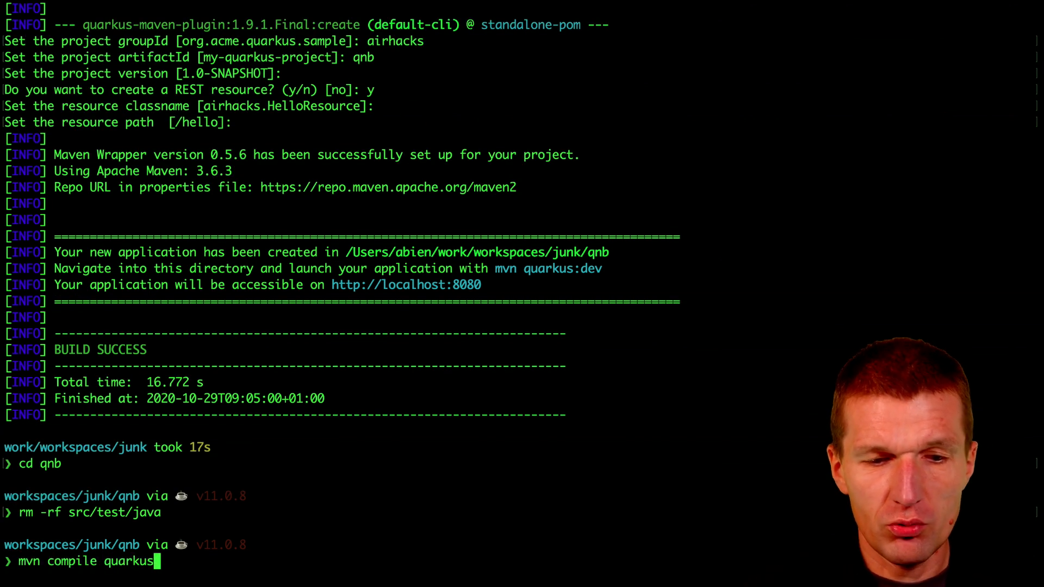
key("Return")
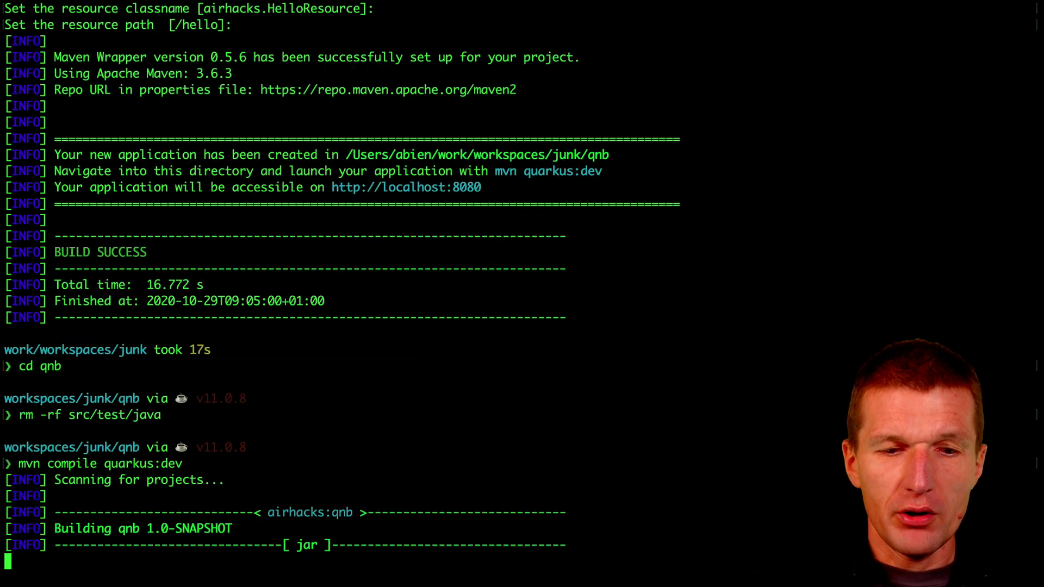
scroll("down", 3)
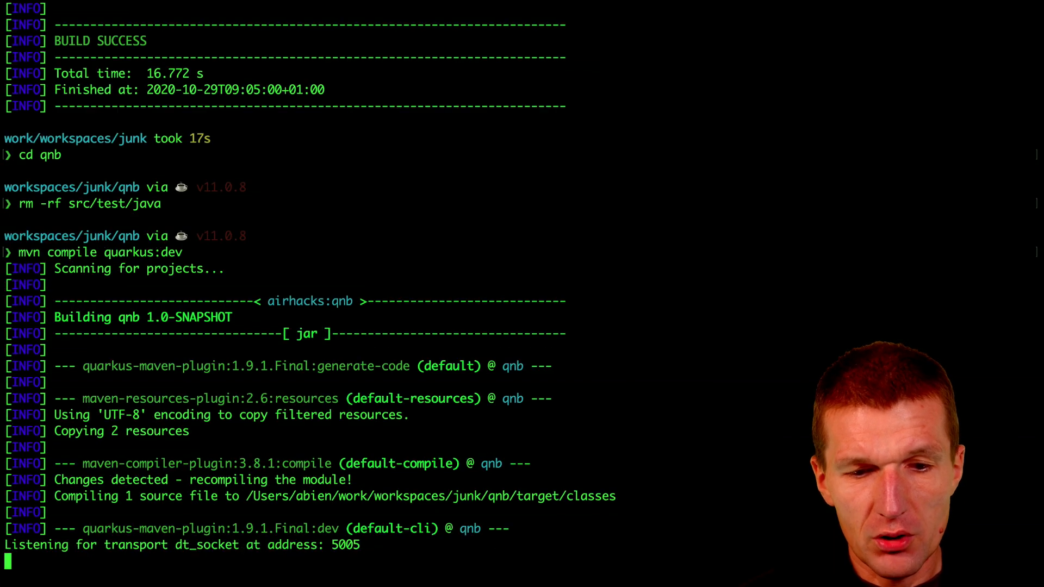
scroll("down", 3)
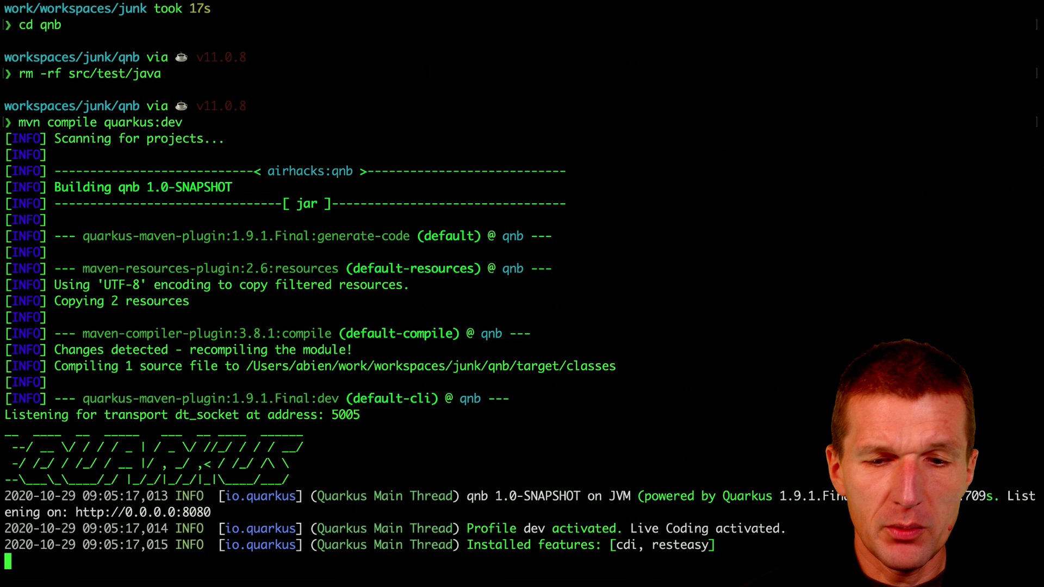
Step: Launch NetBeans, open the qnb project and view its pom.xml dependencies
key("cmd+space")
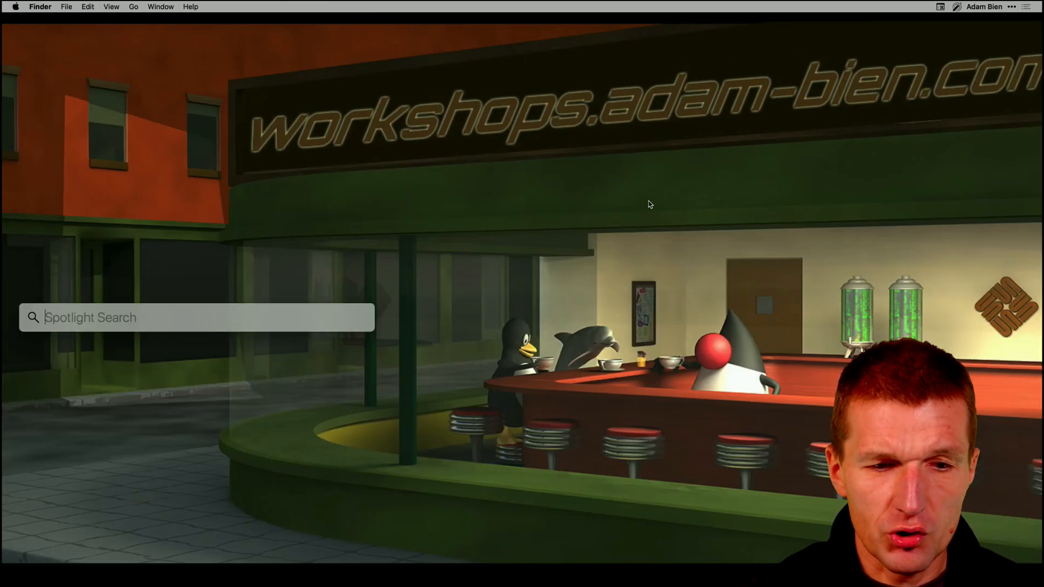
key("Escape")
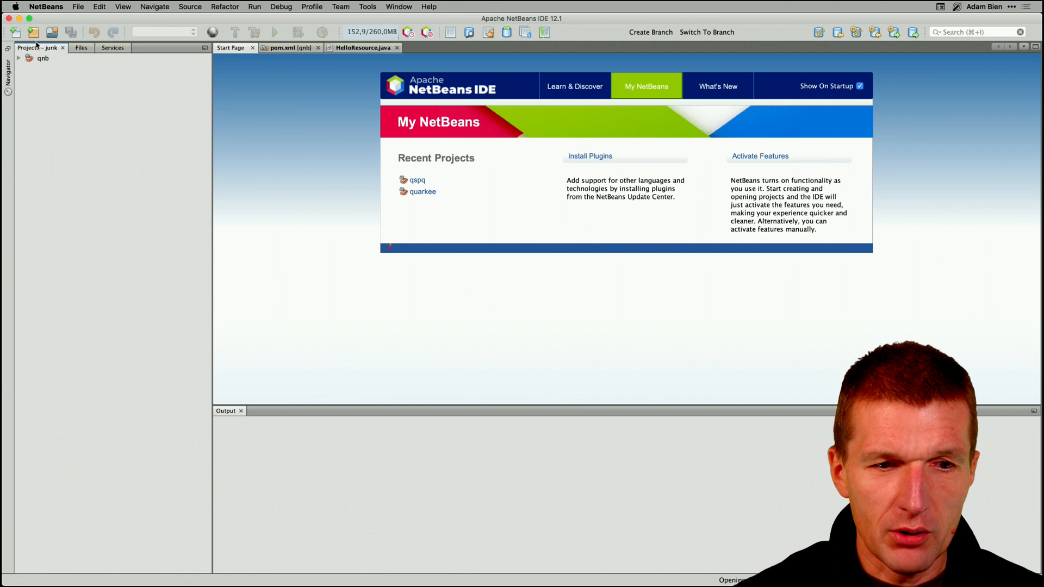
left_click(18, 58)
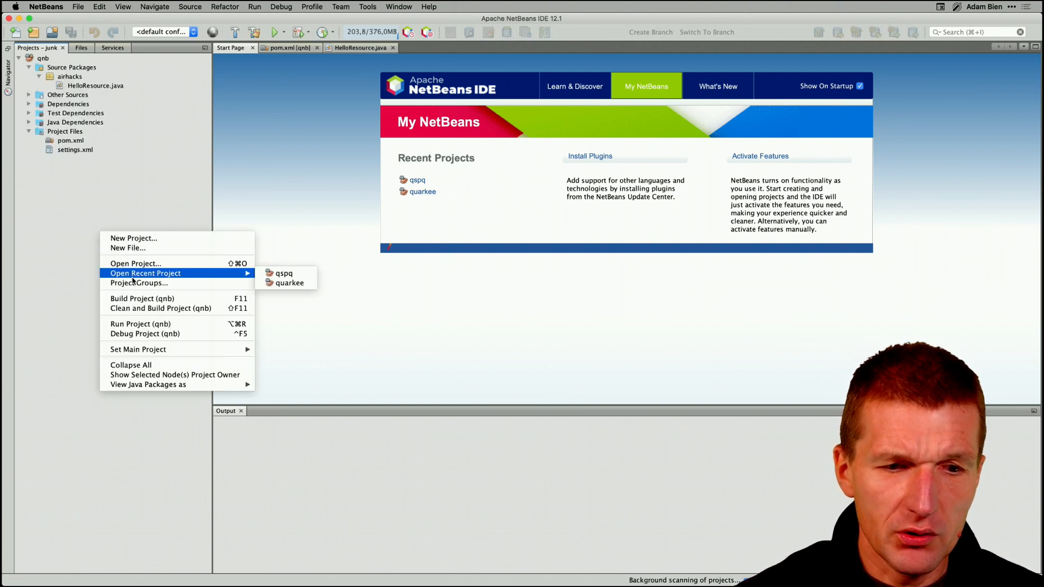
left_click(140, 282)
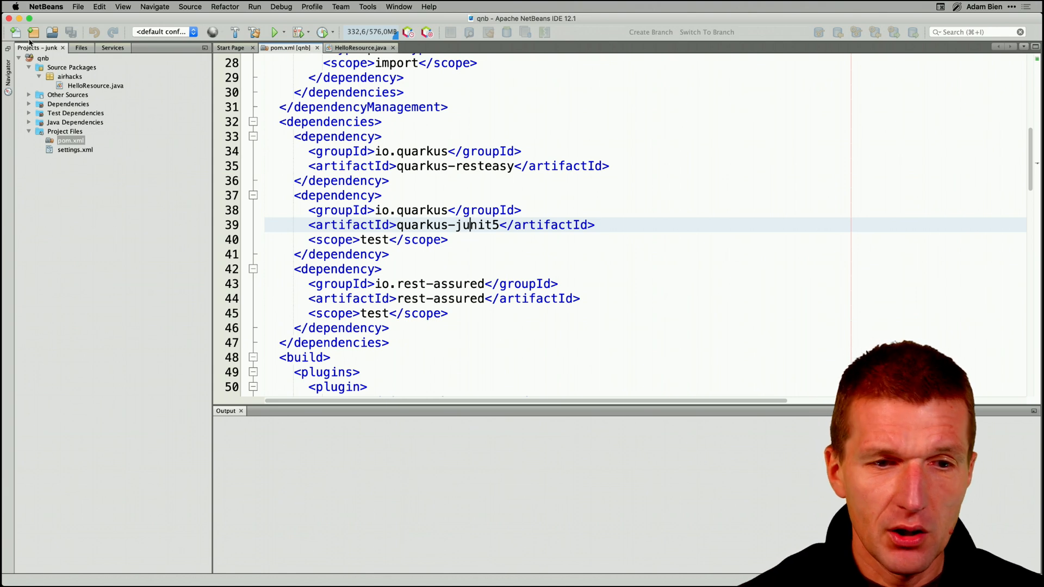
left_click(30, 18)
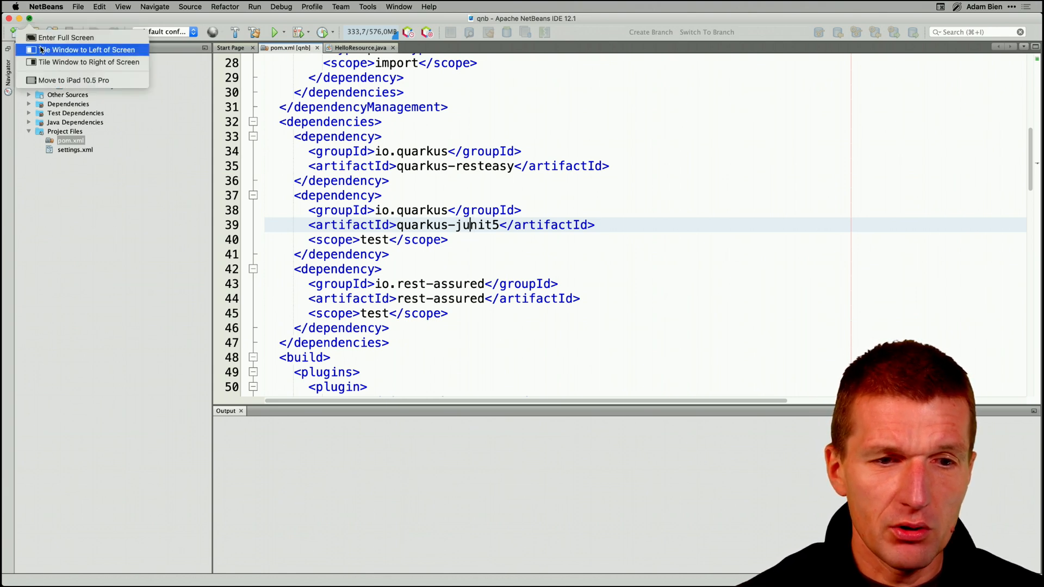
Step: Tile NetBeans left, load localhost:8080/hello, and change HelloResource's return to "hello 2"
left_click(86, 50)
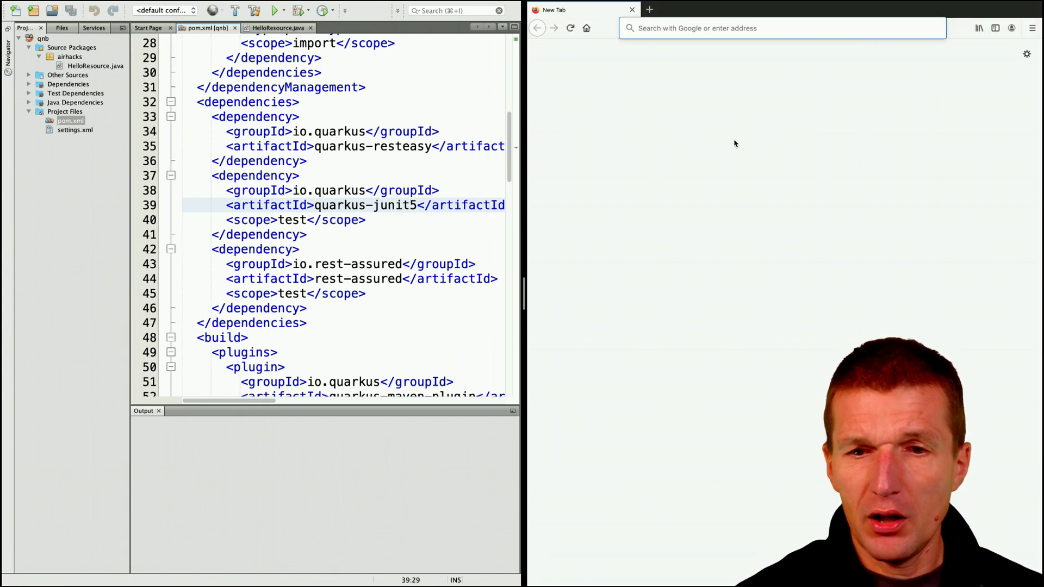
type("localhs")
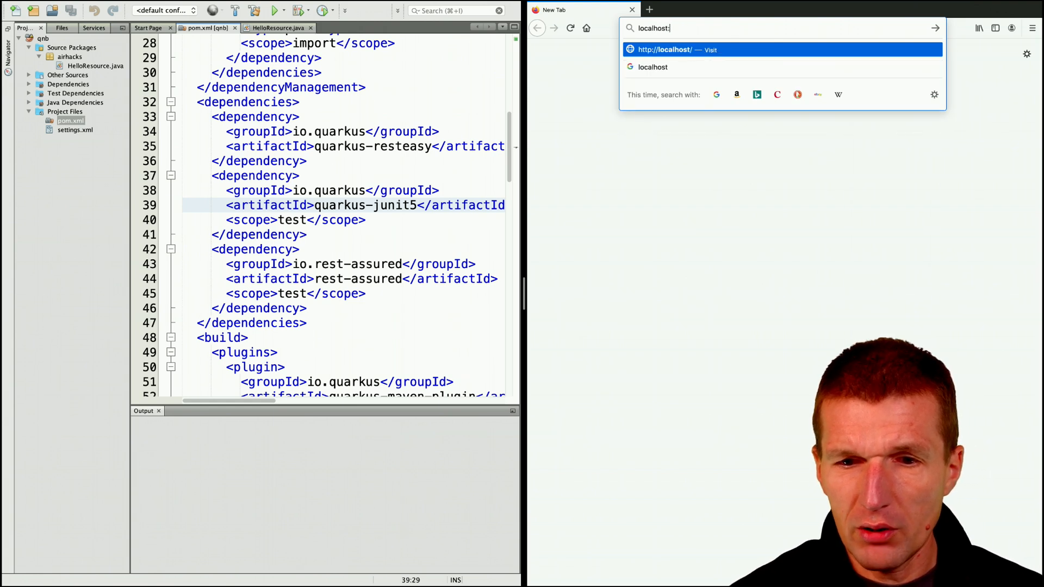
type("8080/h")
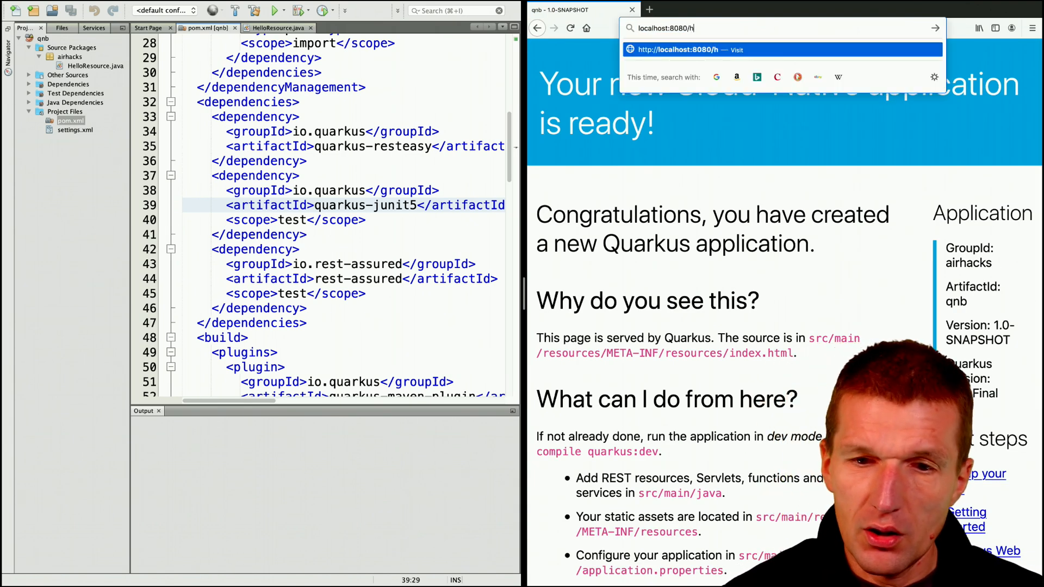
key("Return")
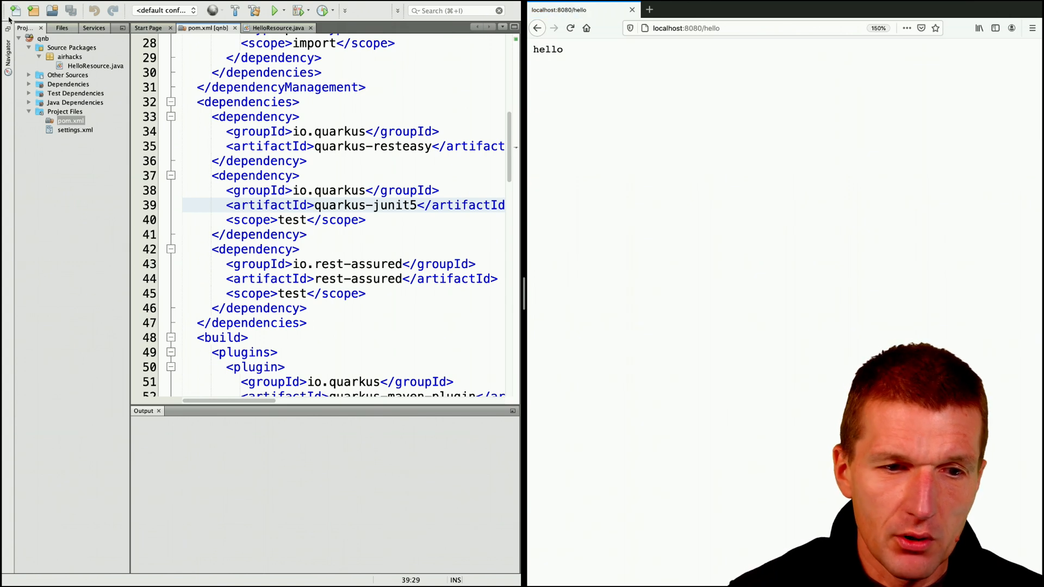
left_click(276, 28)
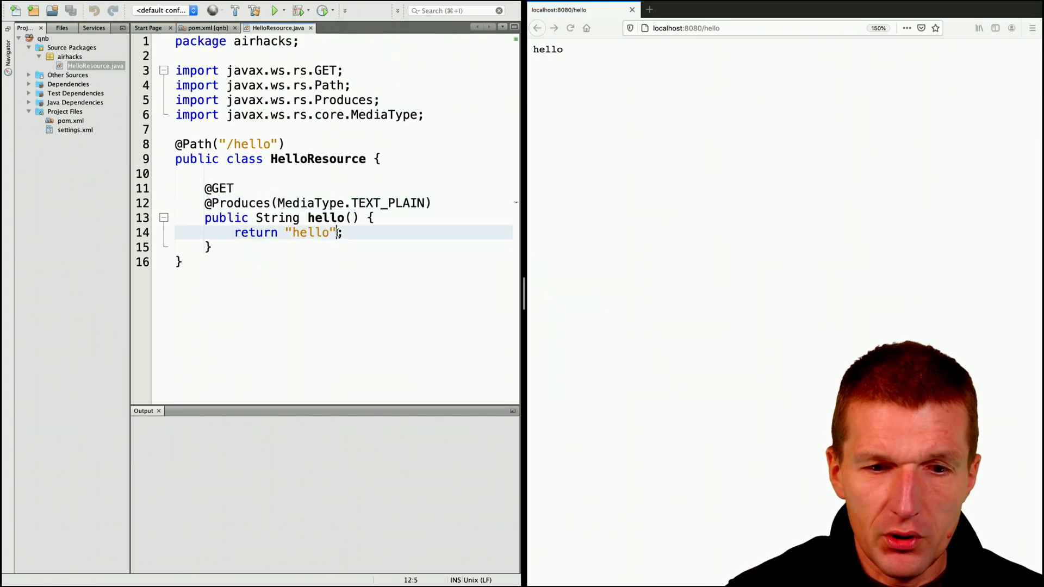
type("2")
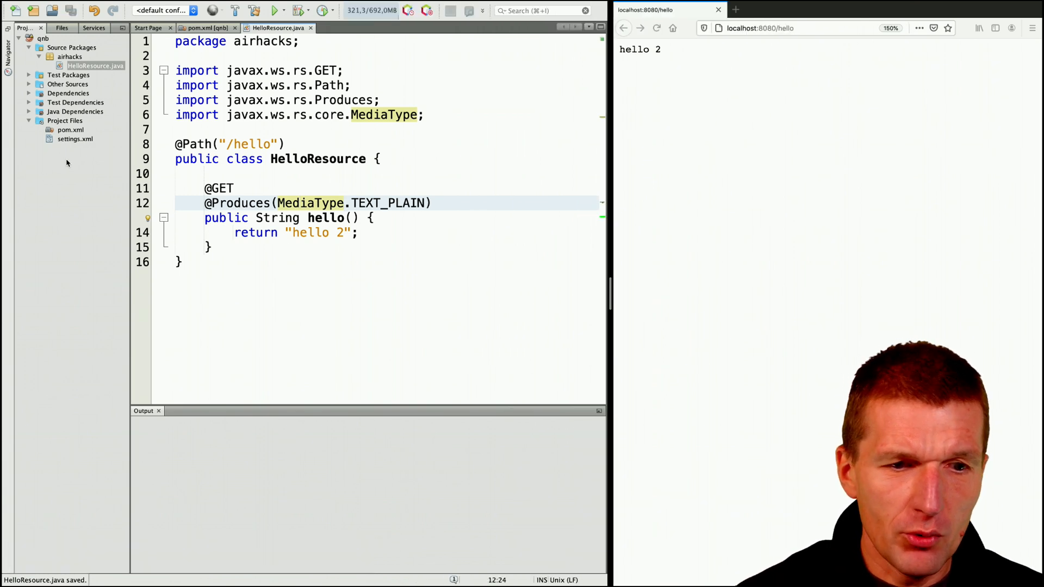
Step: Duplicate the resteasy dependency in pom.xml and rename its artifactId to quarkus-smallrye-metrics
left_click(206, 27)
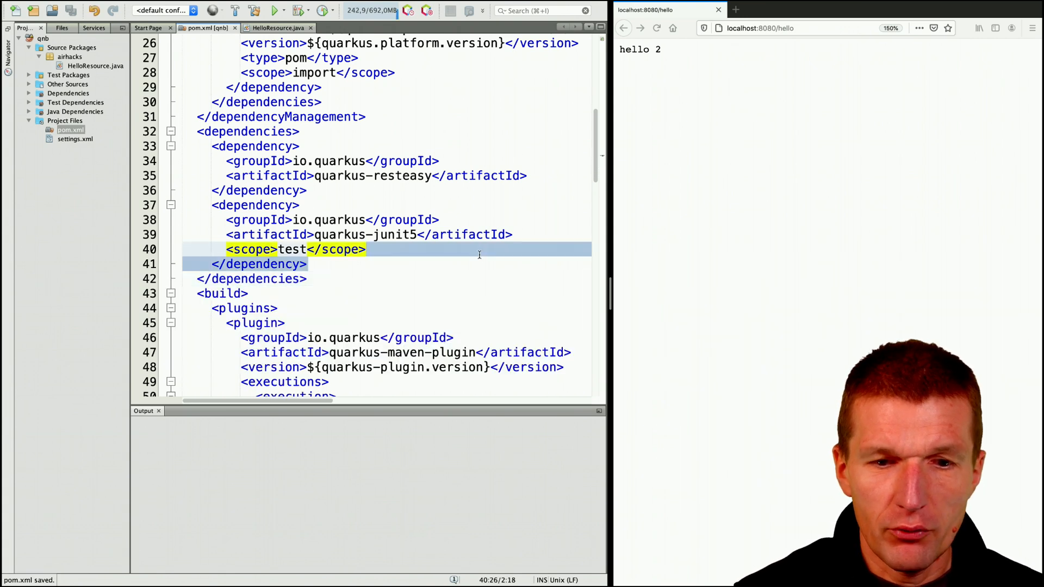
left_click(367, 190)
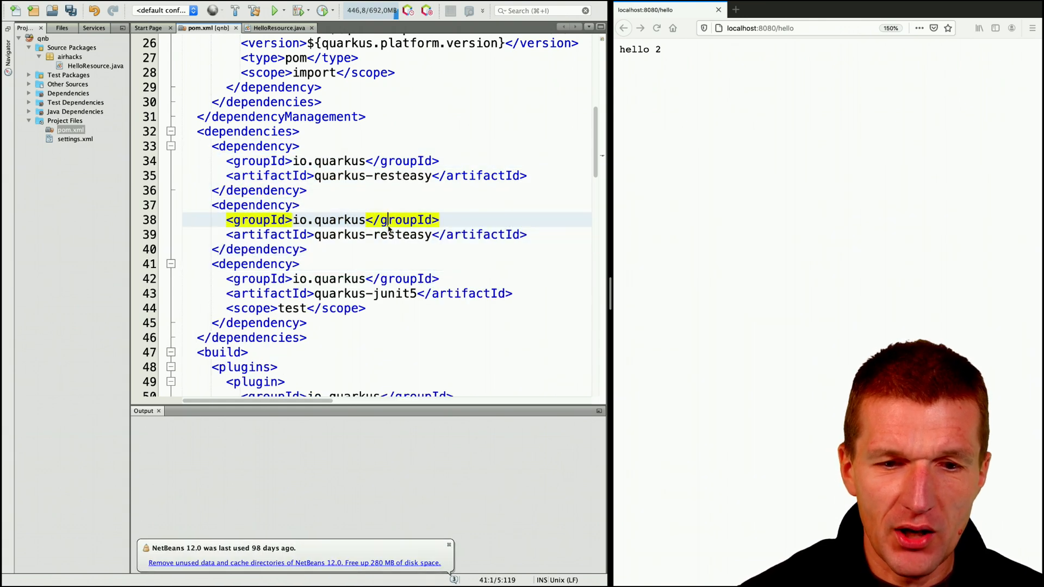
left_click(392, 234)
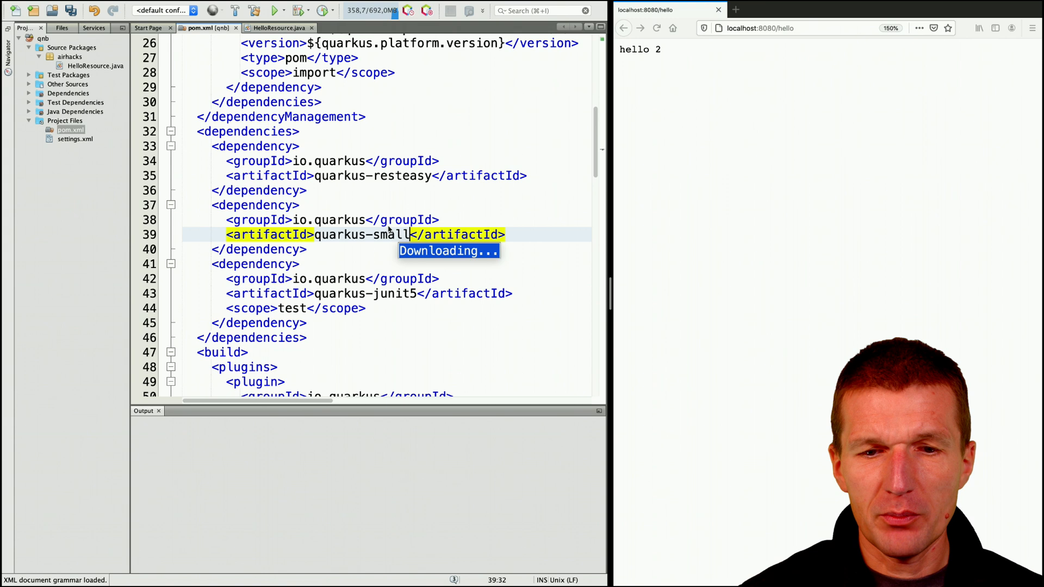
type("rye")
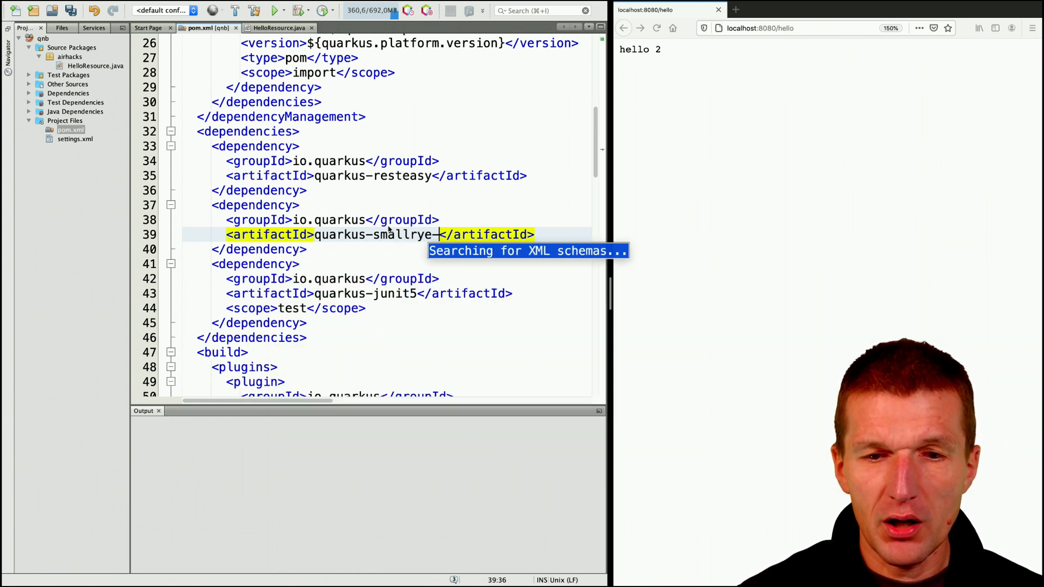
type("-metrics")
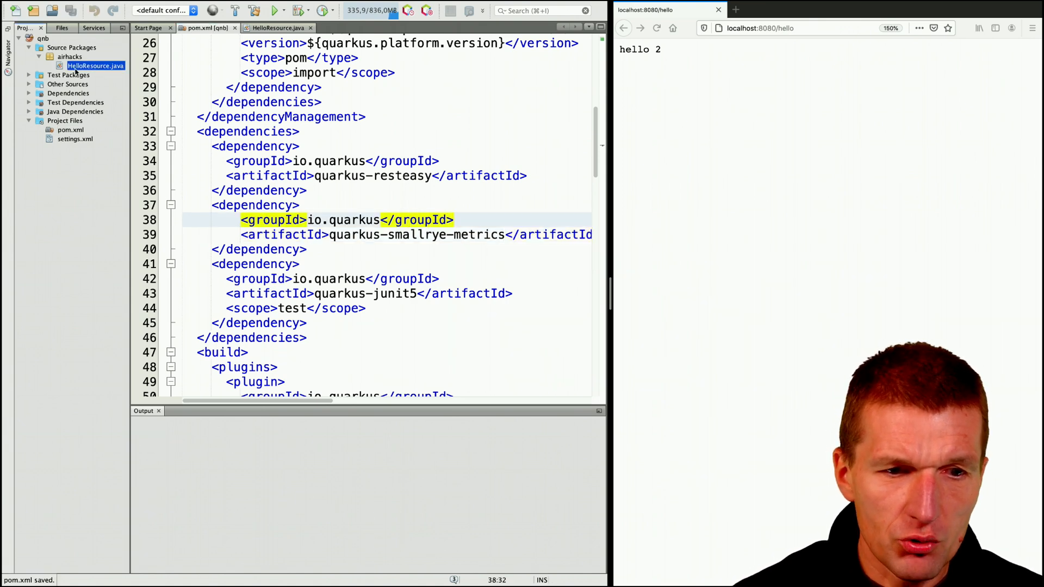
left_click(277, 28)
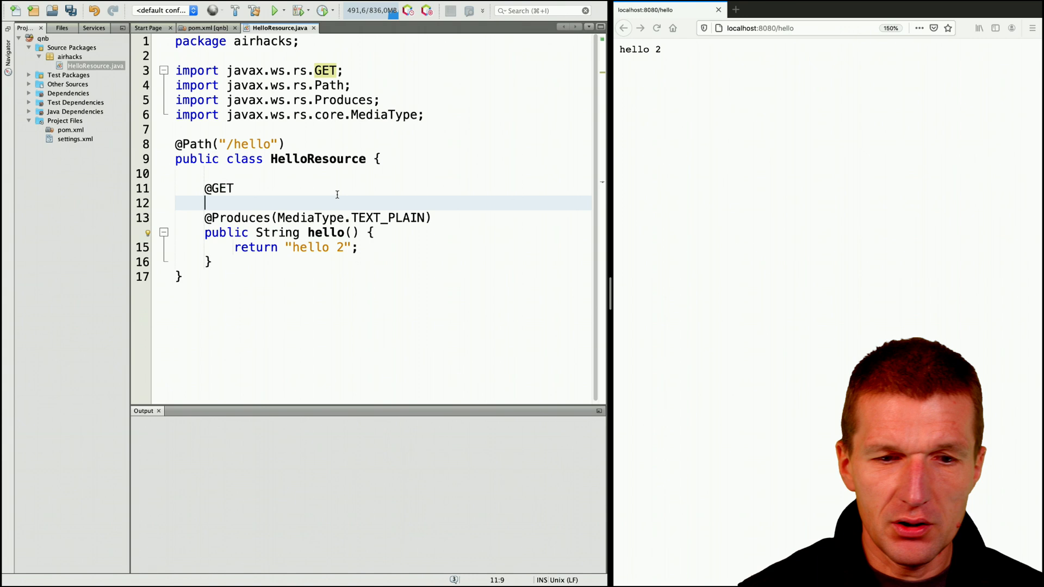
type("@")
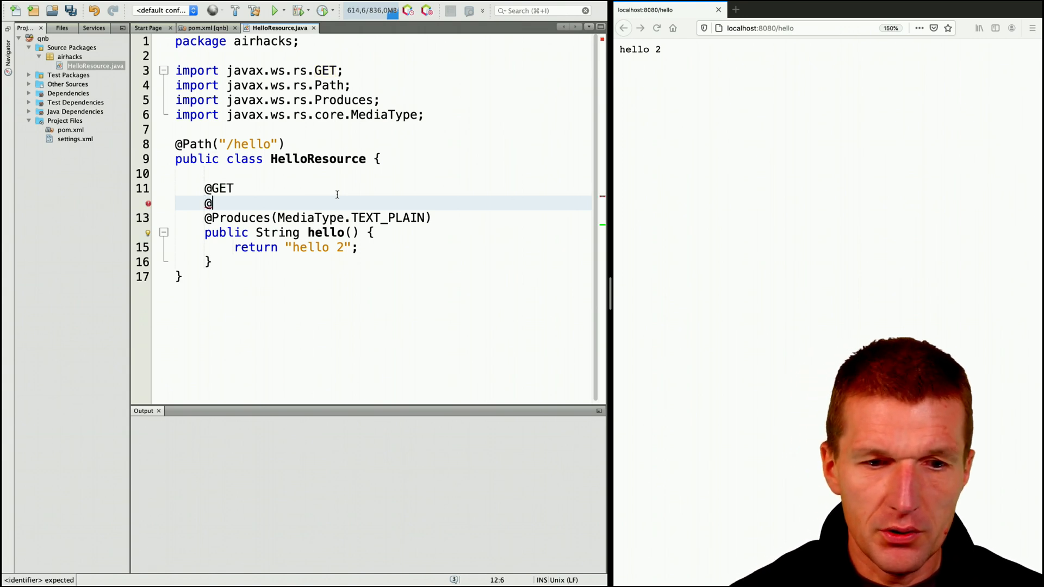
type("Count")
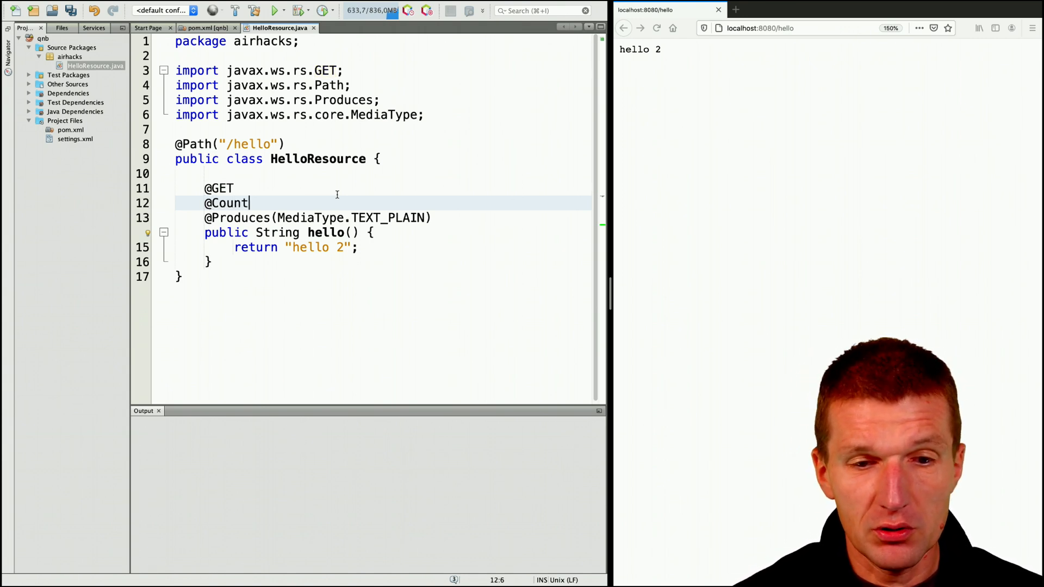
type("ed")
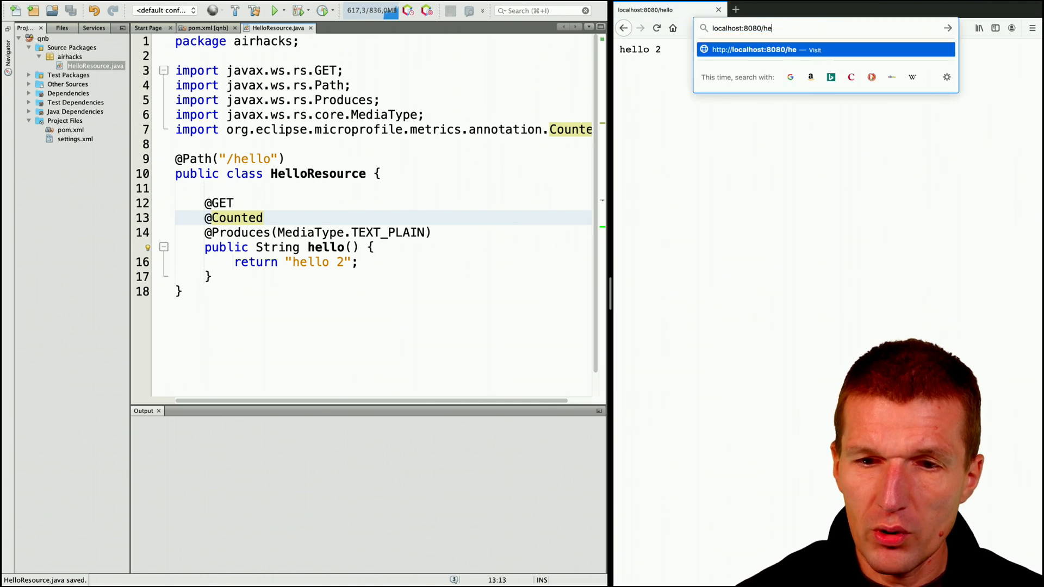
type("metri")
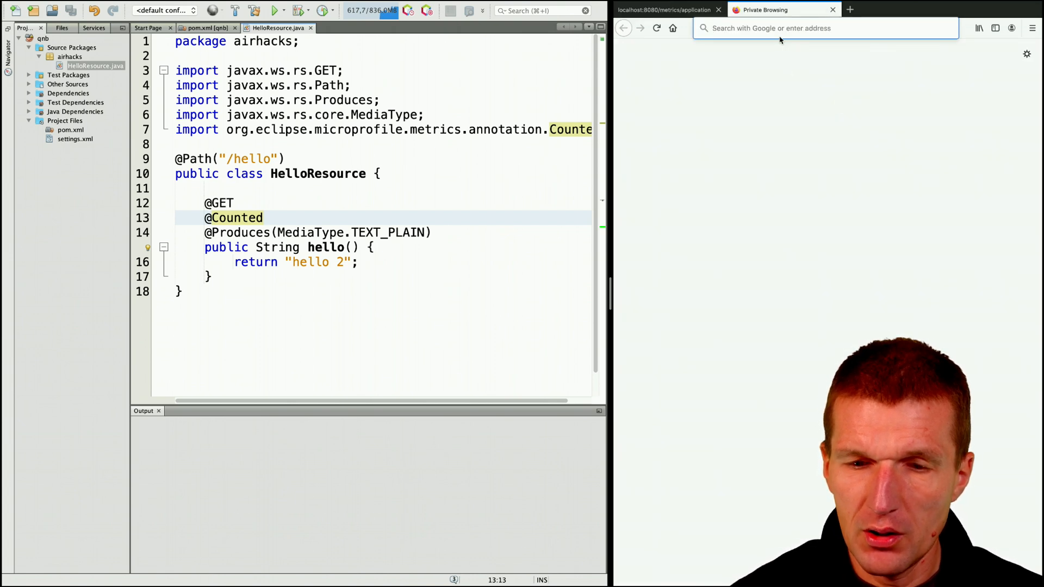
Step: View the localhost metrics page, reload the hello counter, then return to /hello
type("localhost:8080/hello")
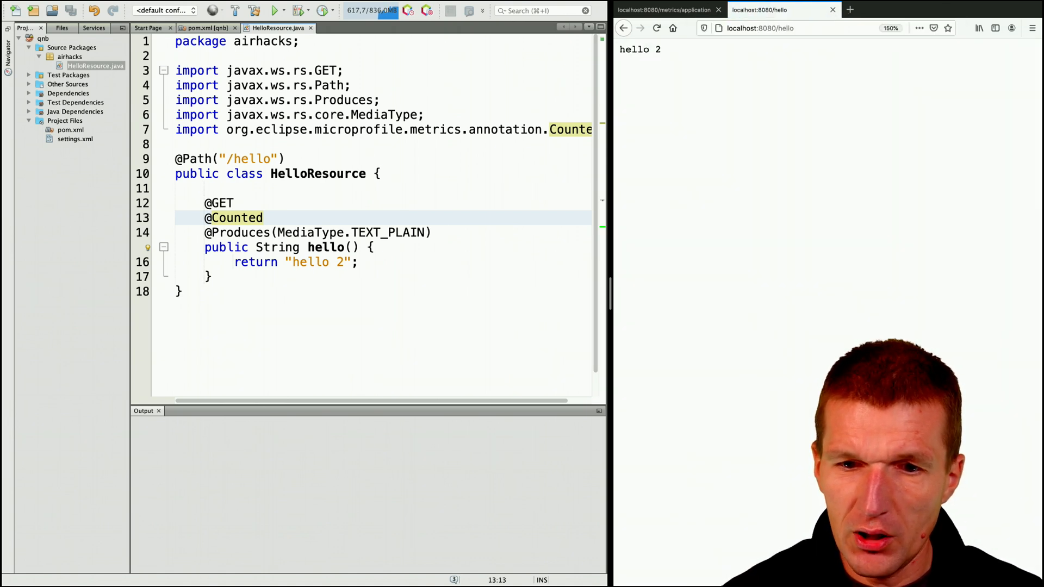
left_click(658, 9)
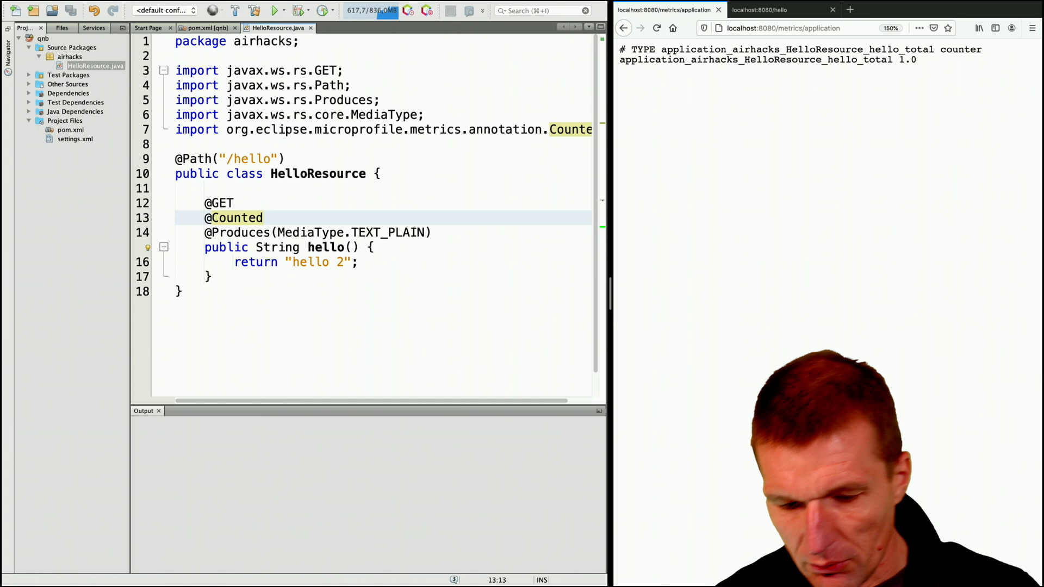
left_click(655, 27)
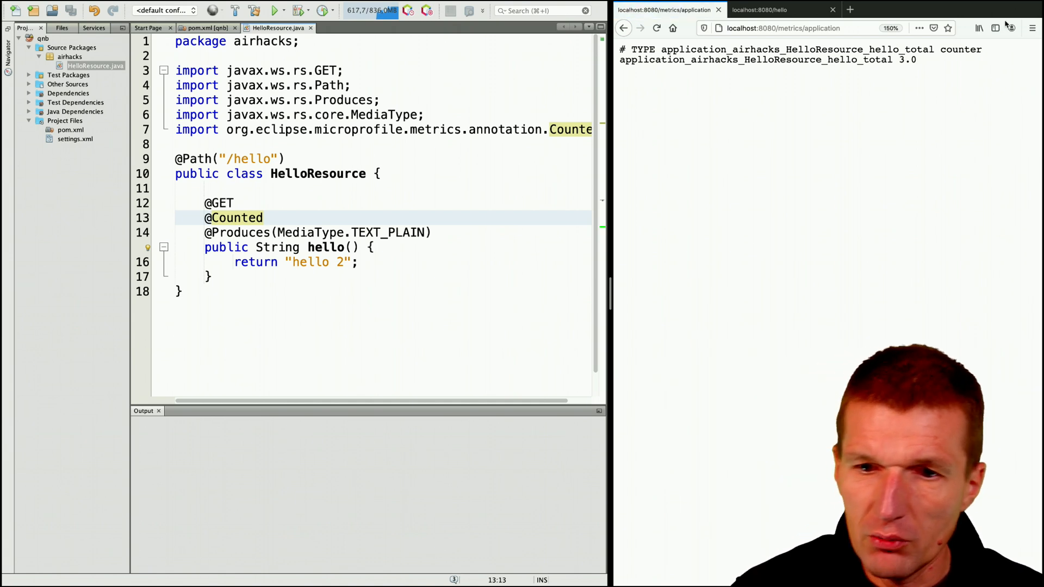
left_click(758, 9)
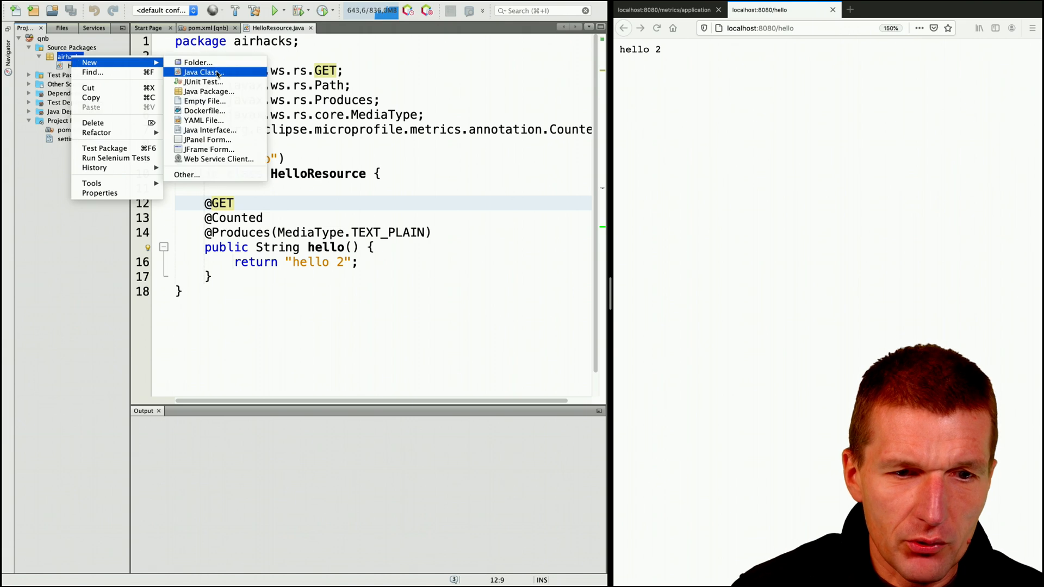
Step: Create a new Java class named Greeter in the airhacks package
left_click(201, 72)
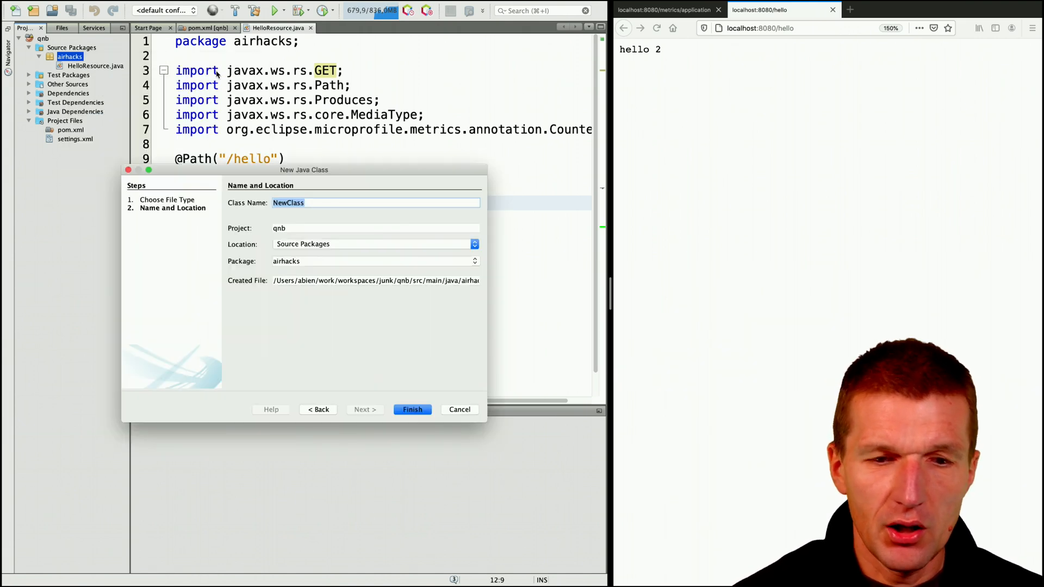
type("Greeter")
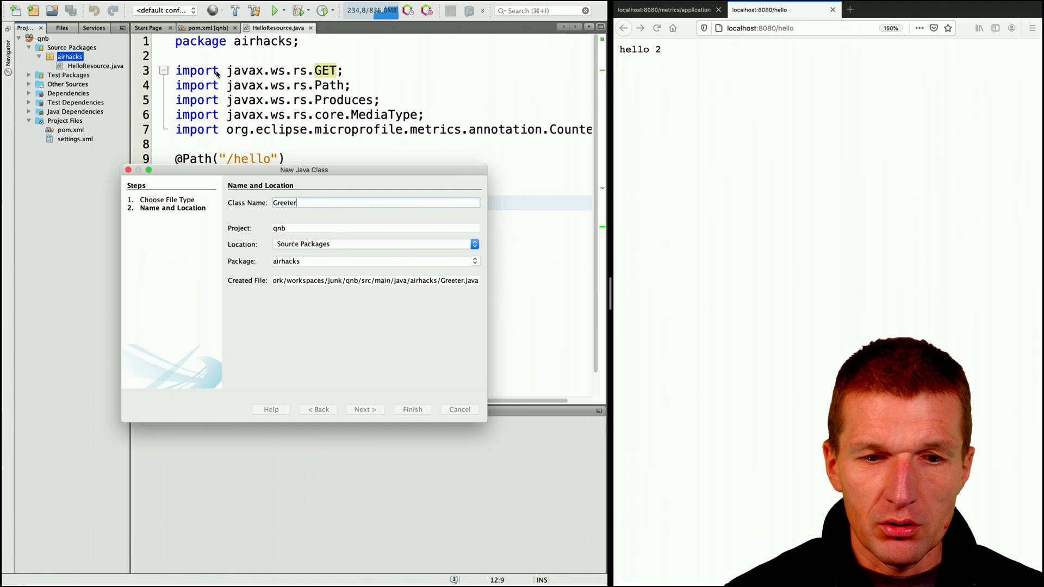
left_click(412, 409)
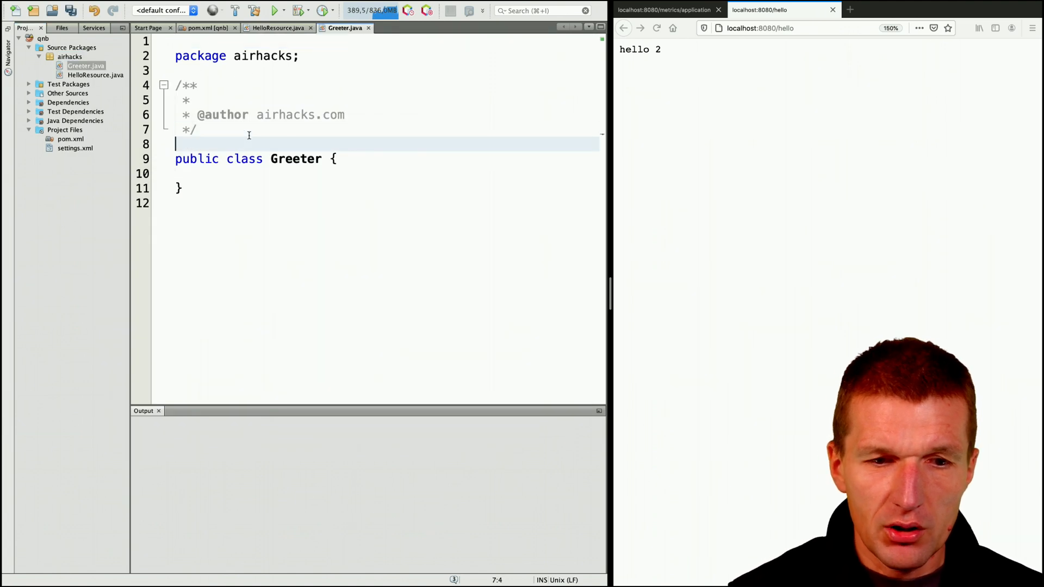
type("@De")
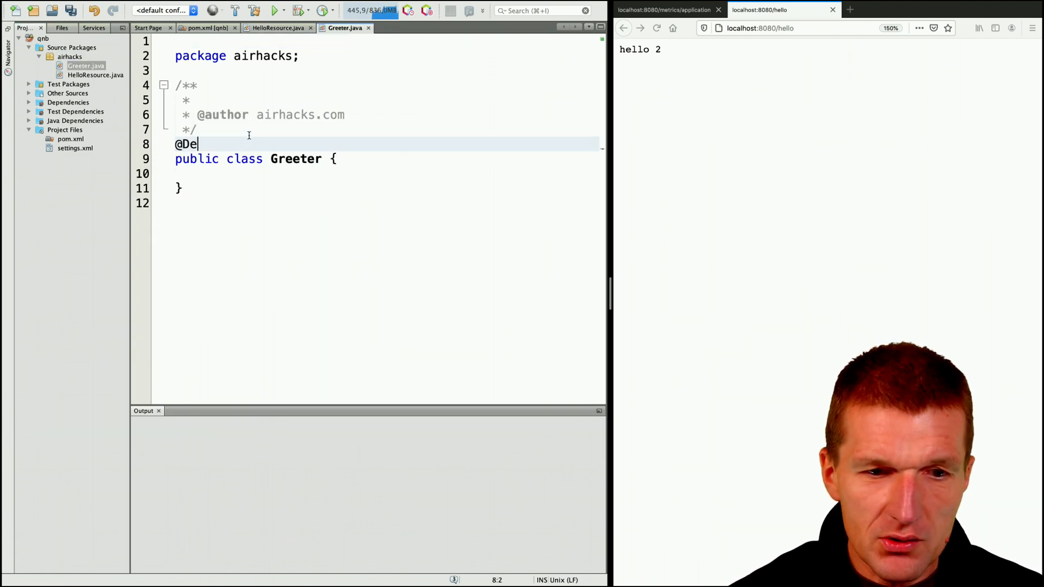
type("pendent")
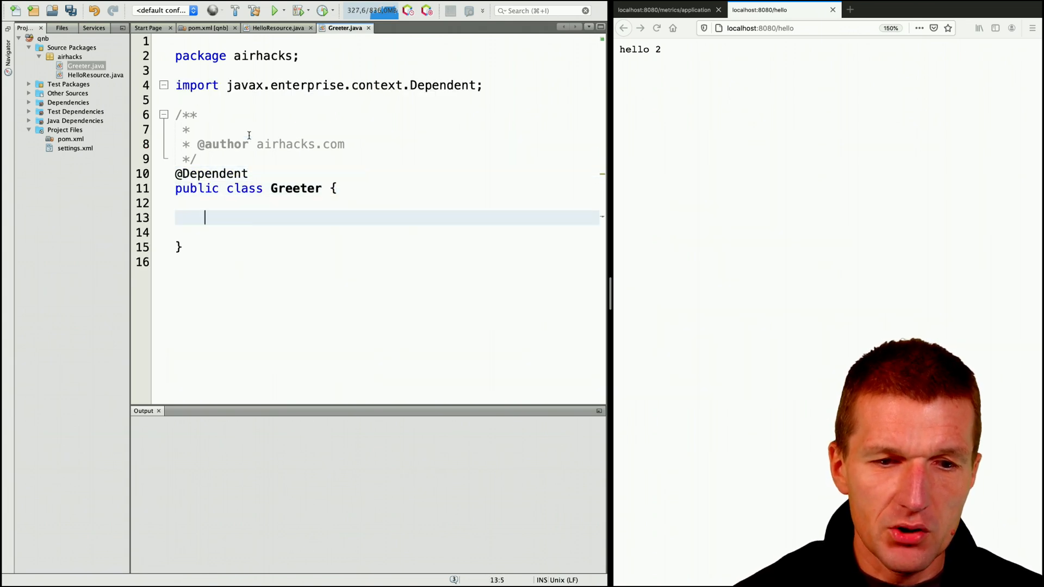
type("public")
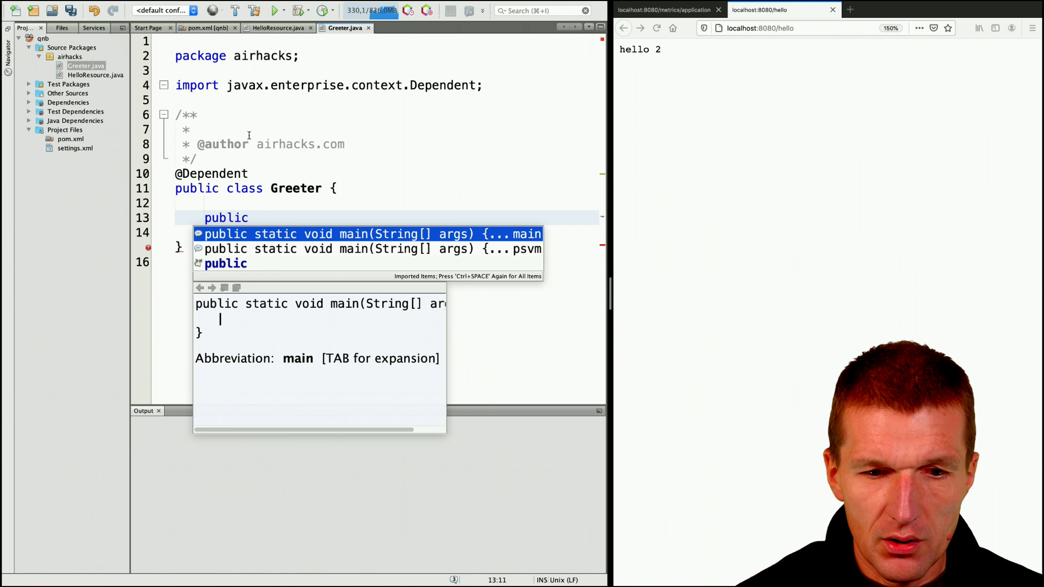
type("S")
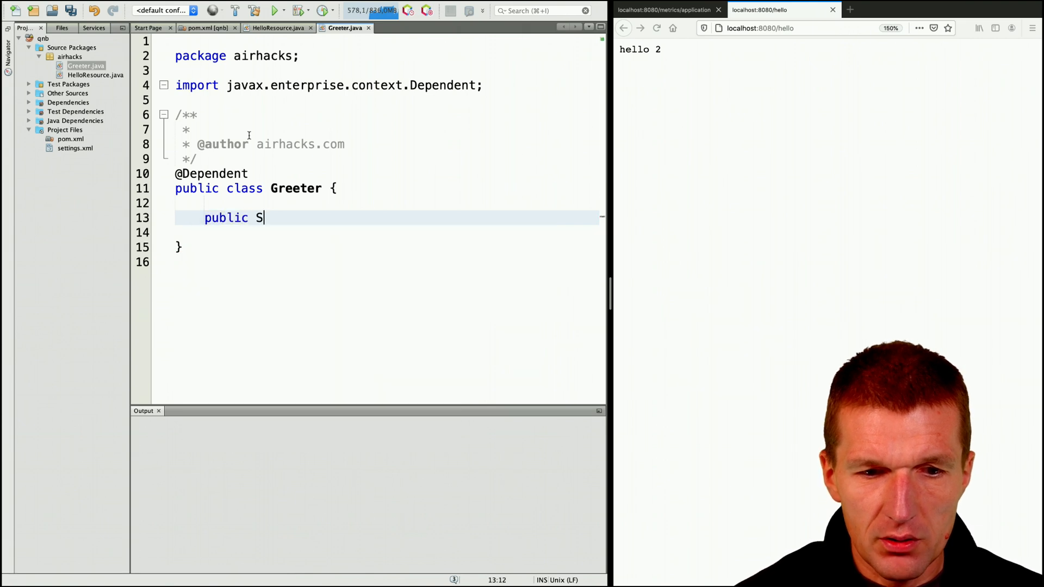
type("tring h")
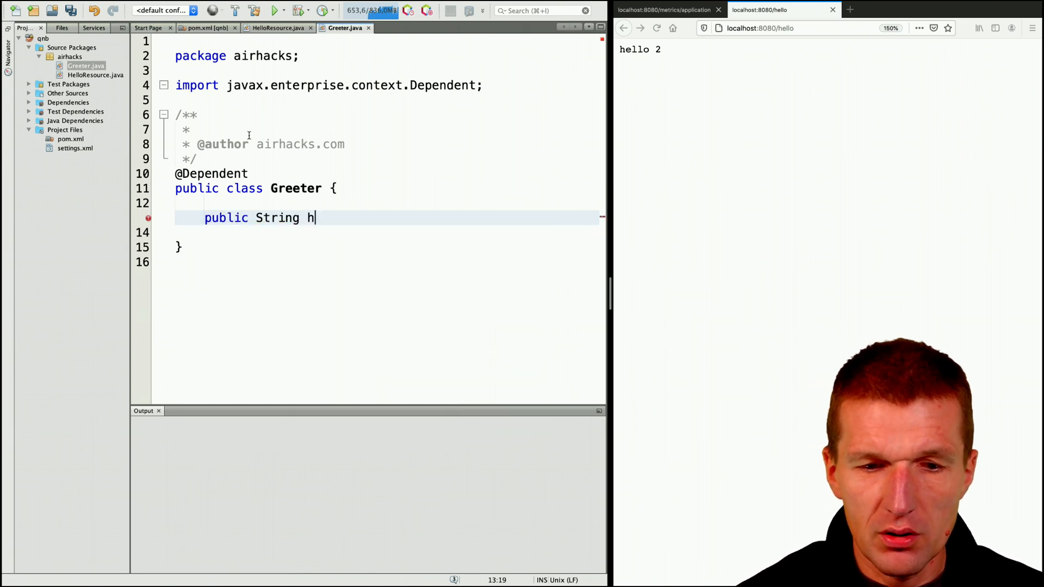
type("ello()y")
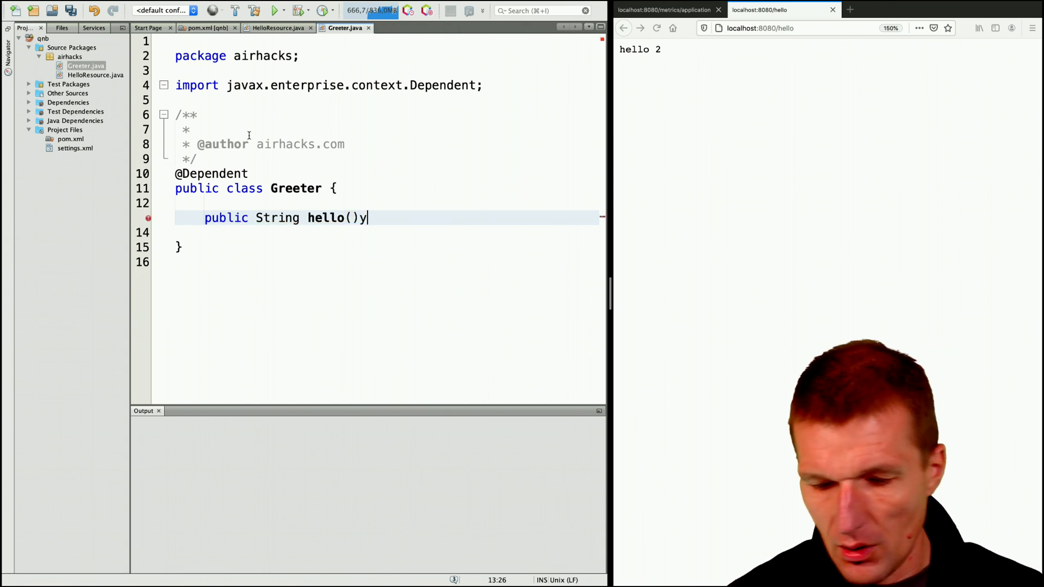
type("{")
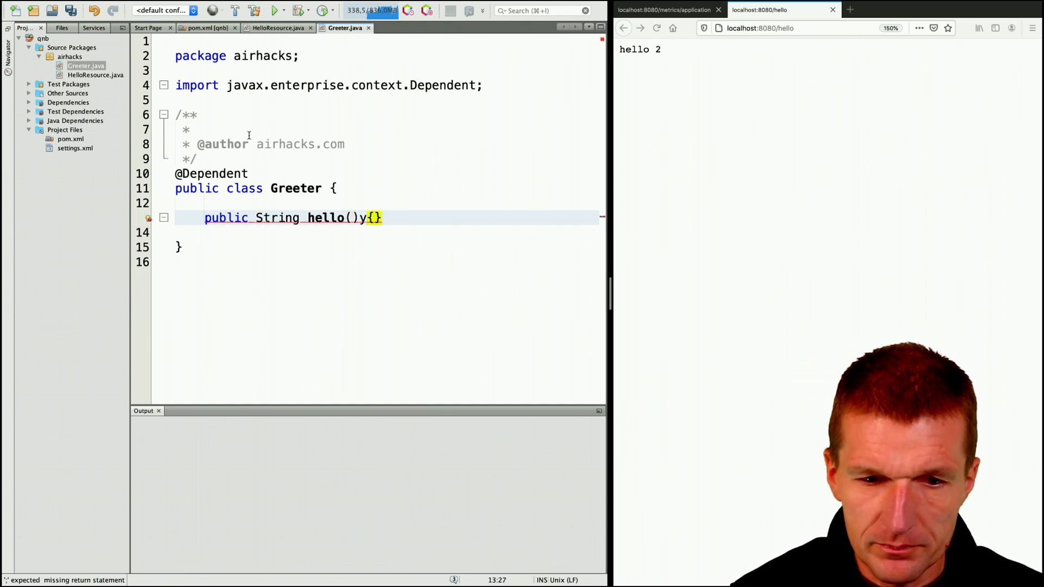
type("return \"")
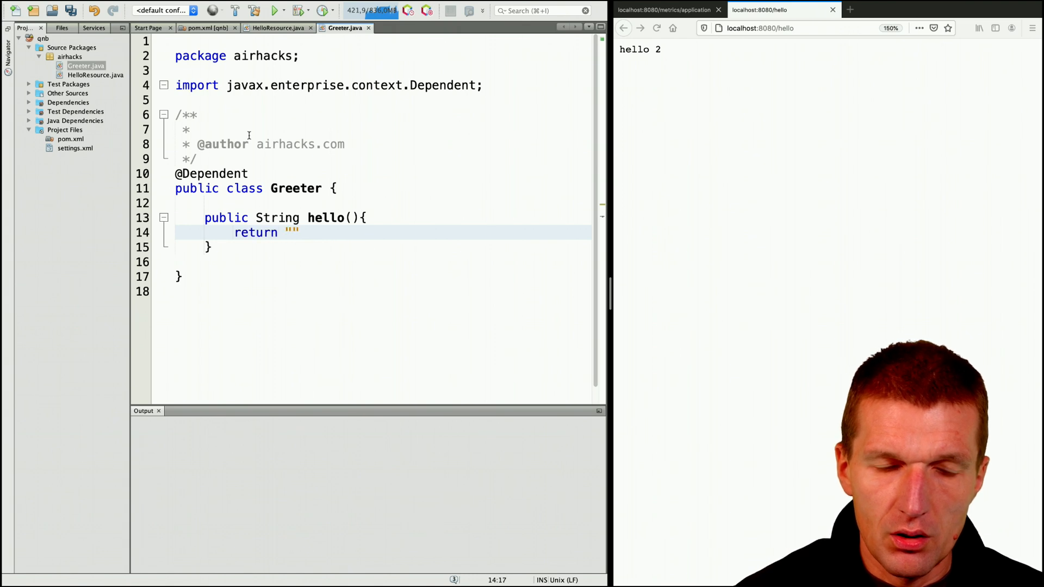
type("injected h")
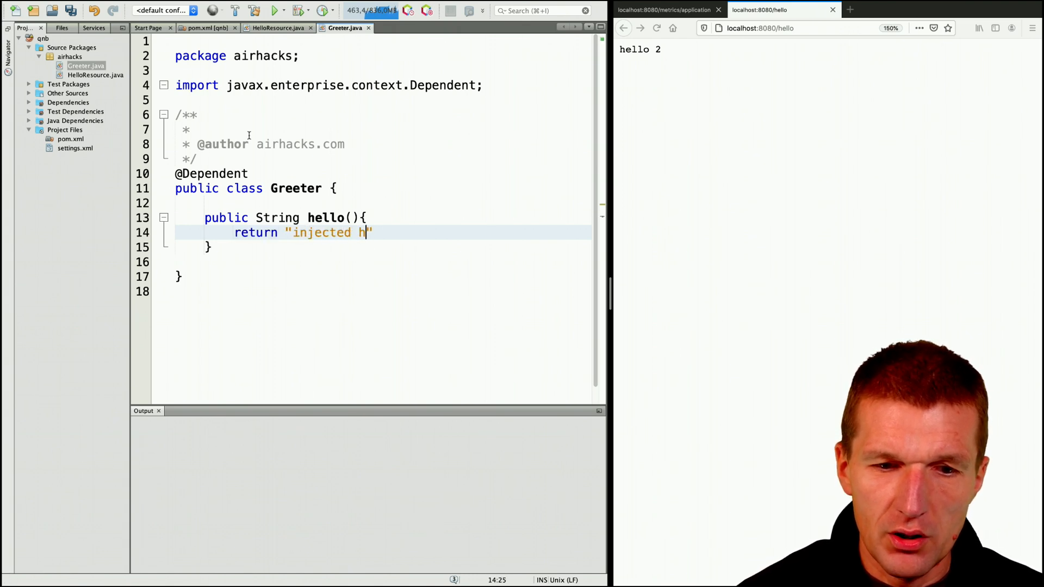
type("ello!\";")
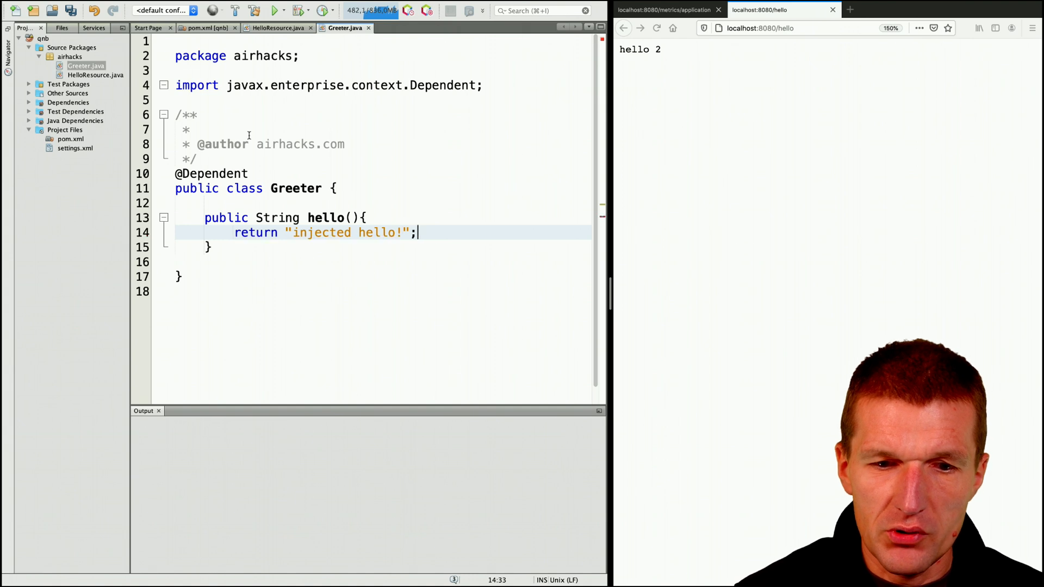
left_click(276, 27)
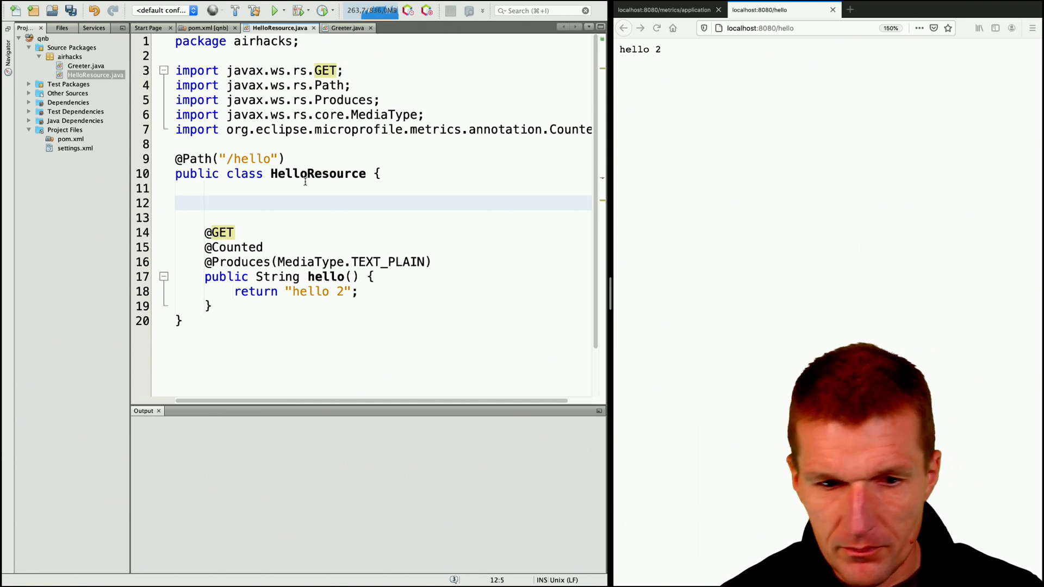
type("@Inject")
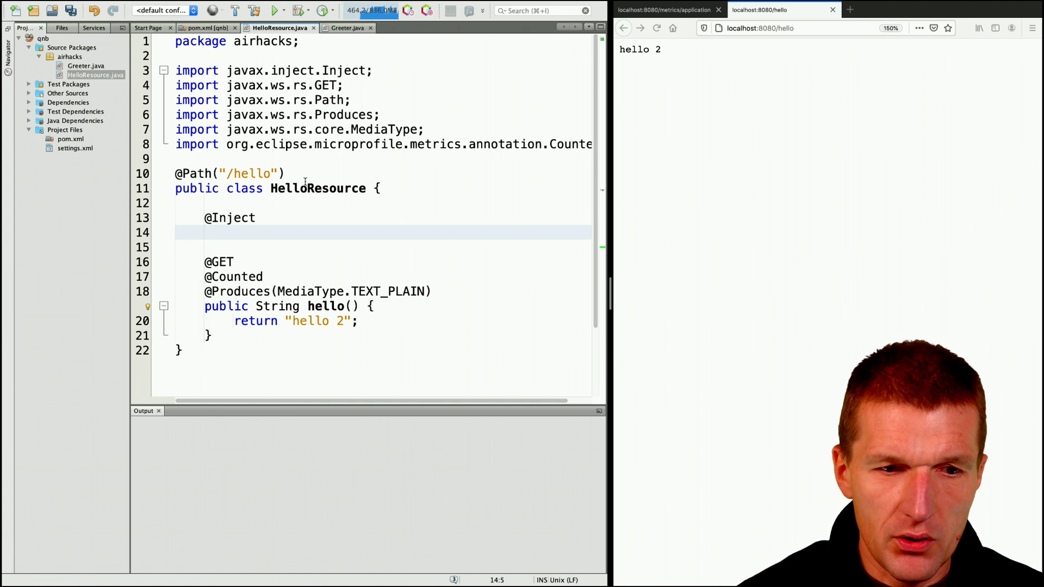
type("Greeter")
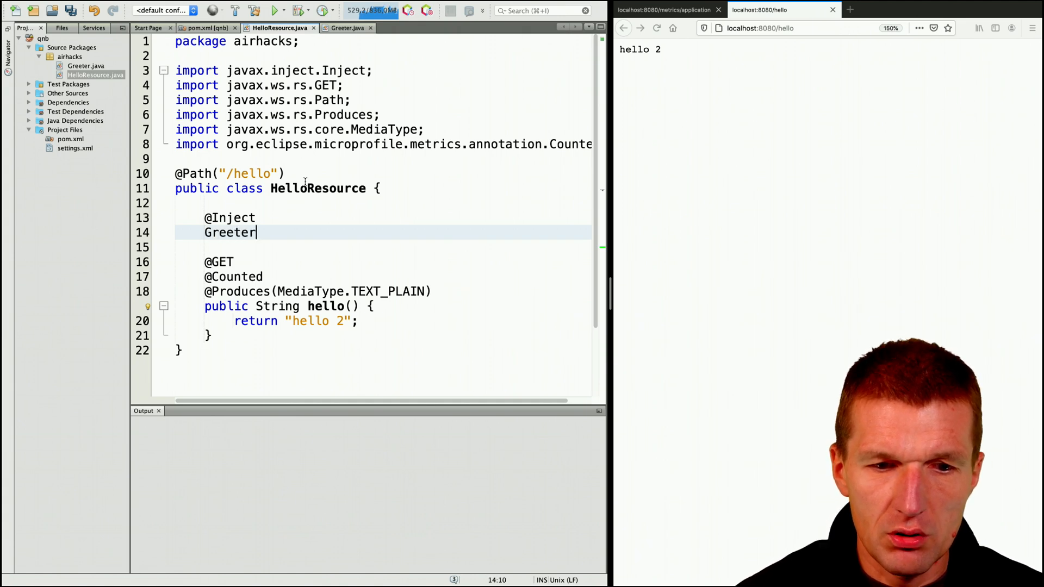
type("gre")
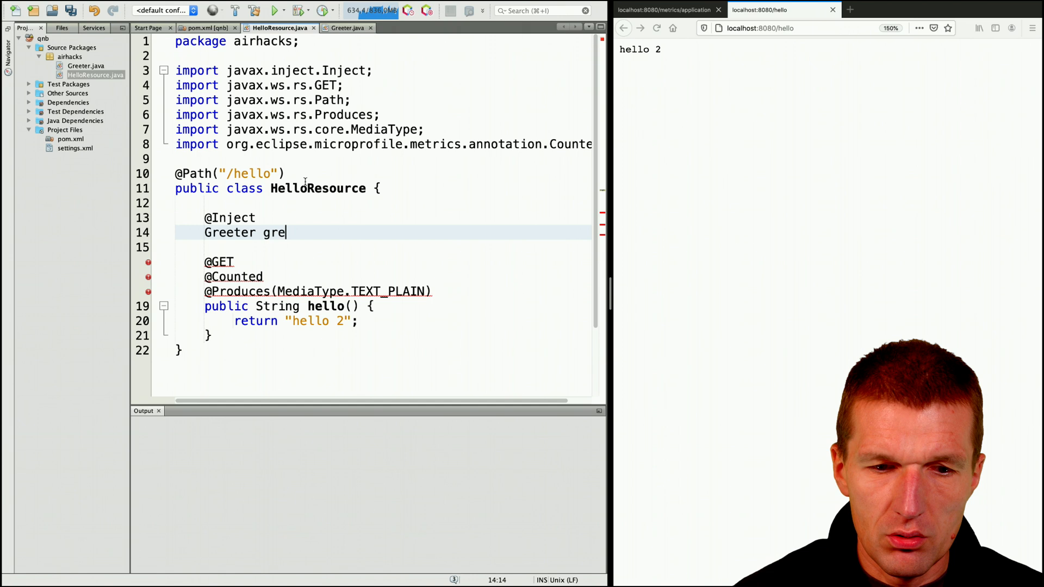
type("eter;")
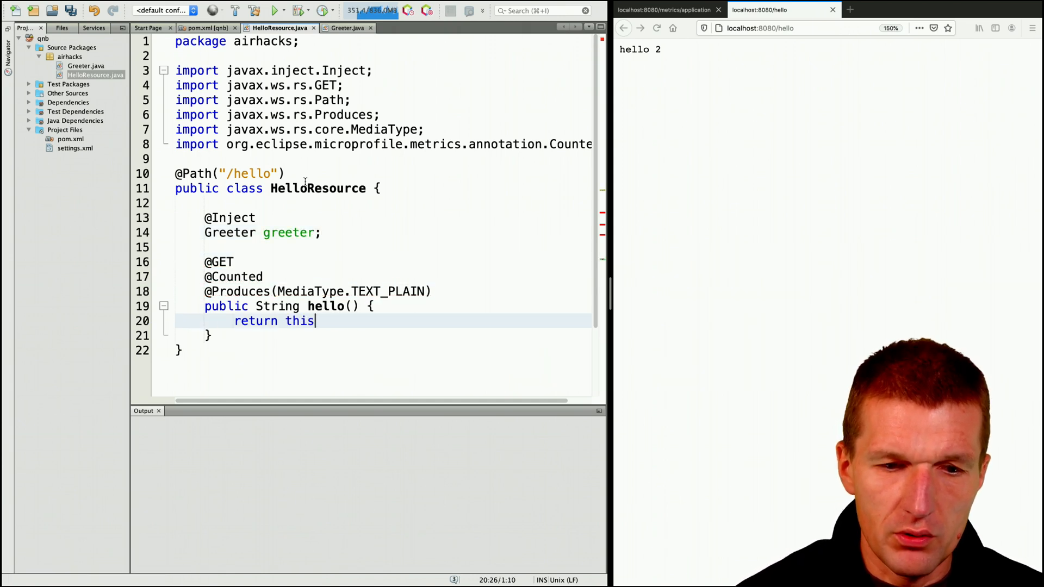
type(".greeter.hello();")
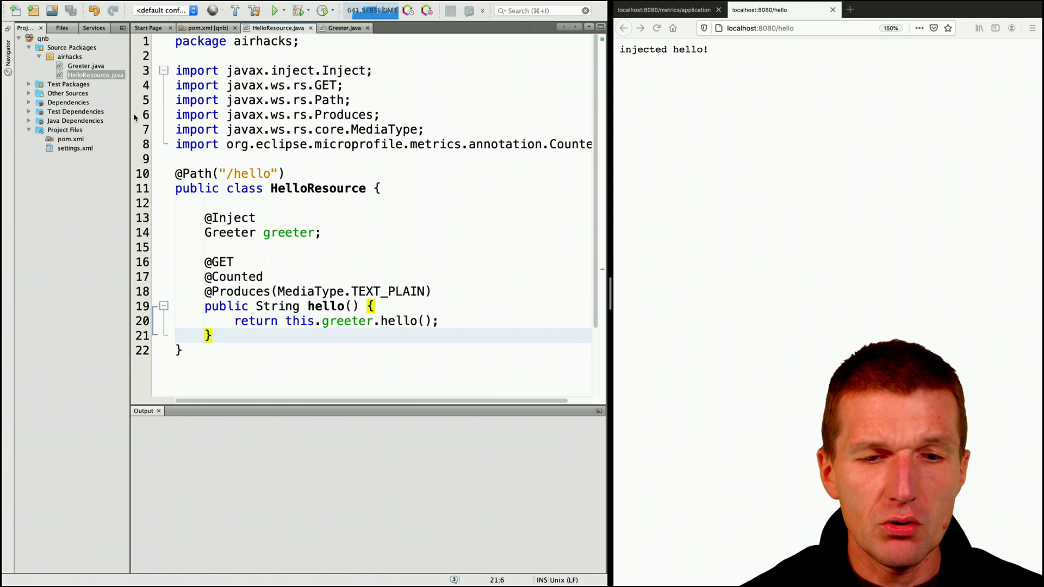
right_click(68, 56)
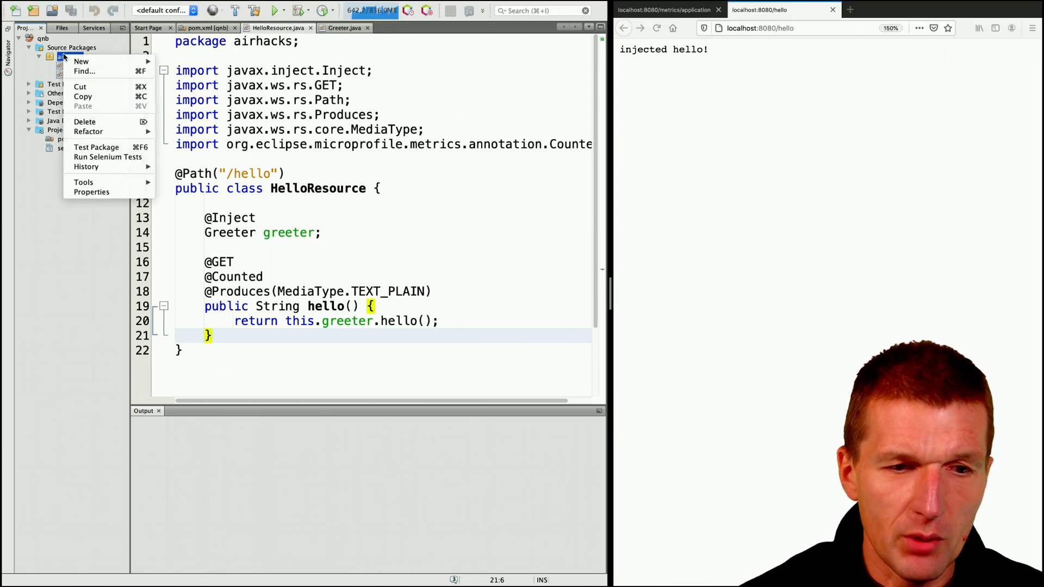
Step: Create class Message with a public String content field and a constructor initializing content
left_click(81, 61)
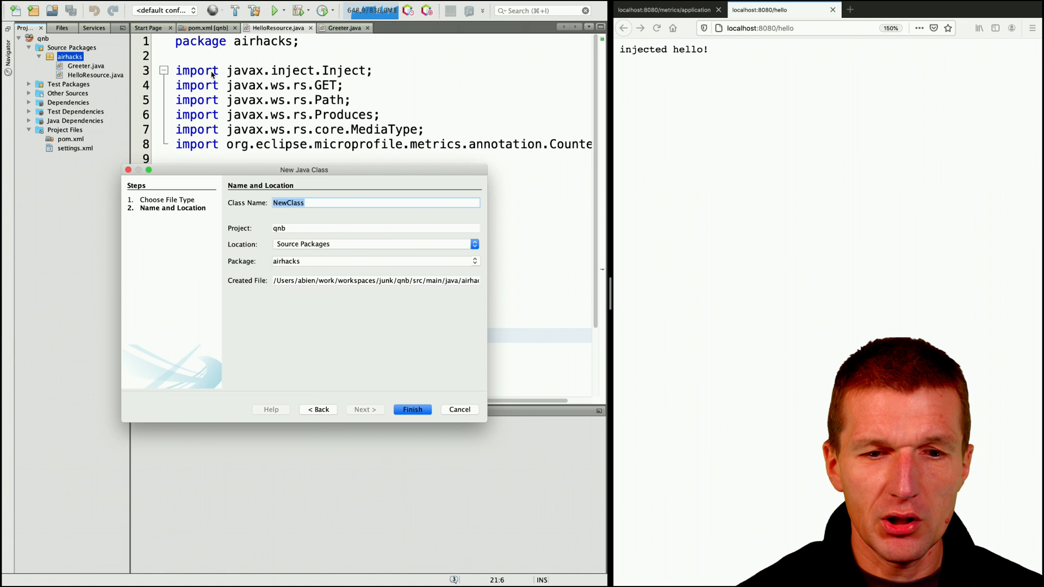
left_click(458, 409)
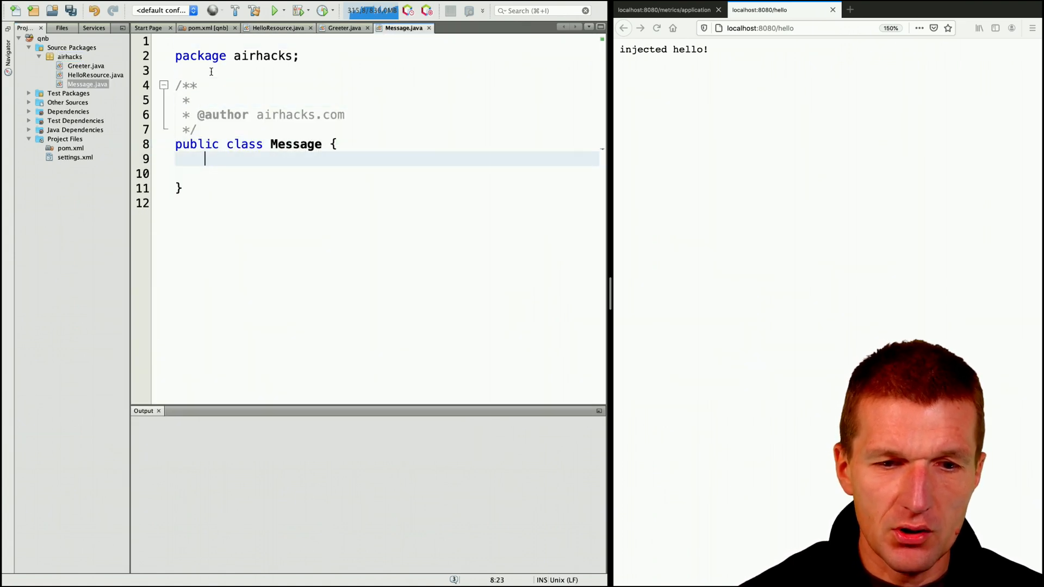
type("public")
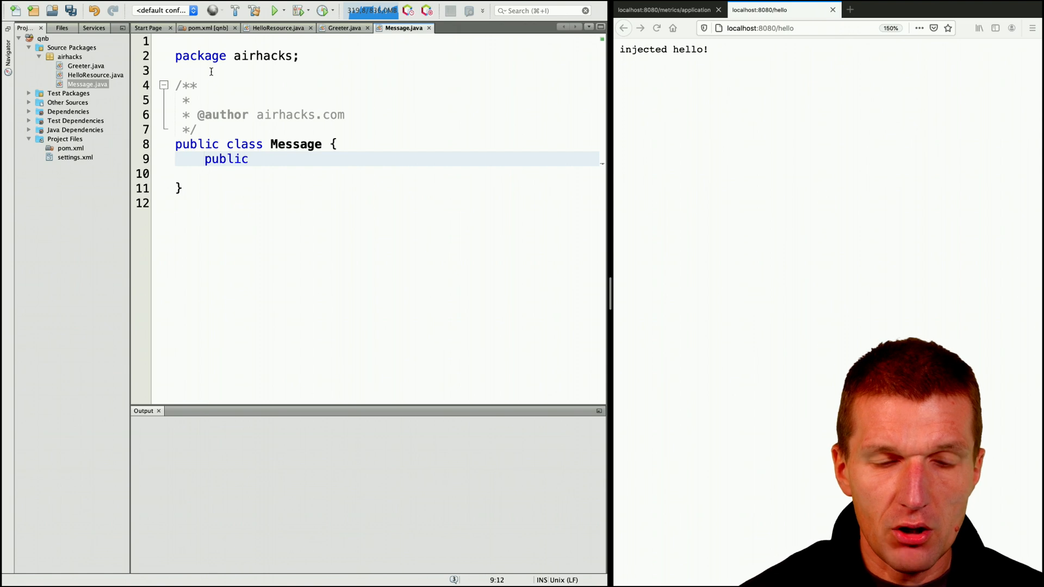
type("String content;")
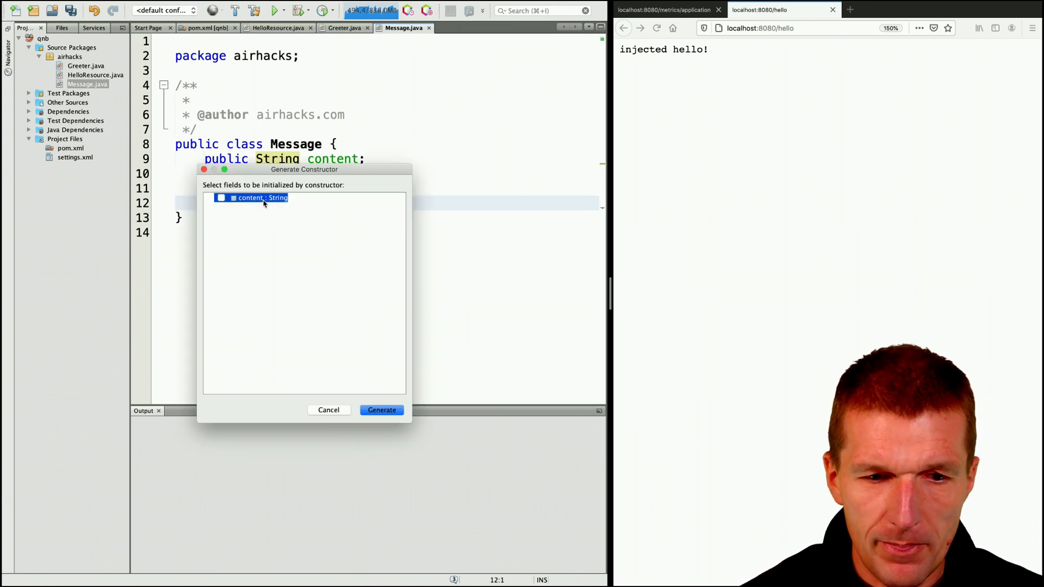
left_click(381, 410)
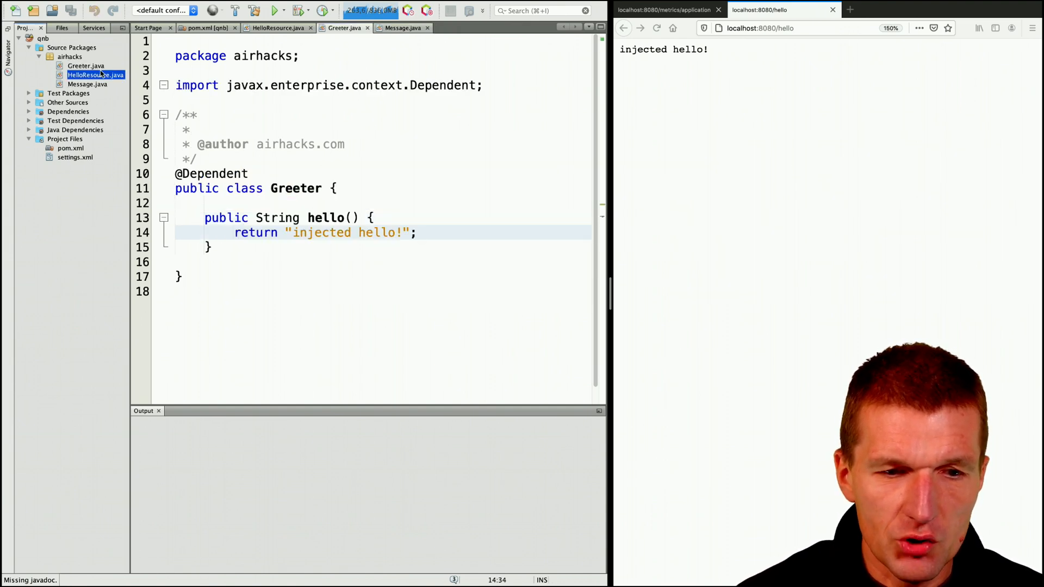
Step: In HelloResource.java, produce APPLICATION_JSON and return new Message(this.greeter.hello()), then save
left_click(276, 27)
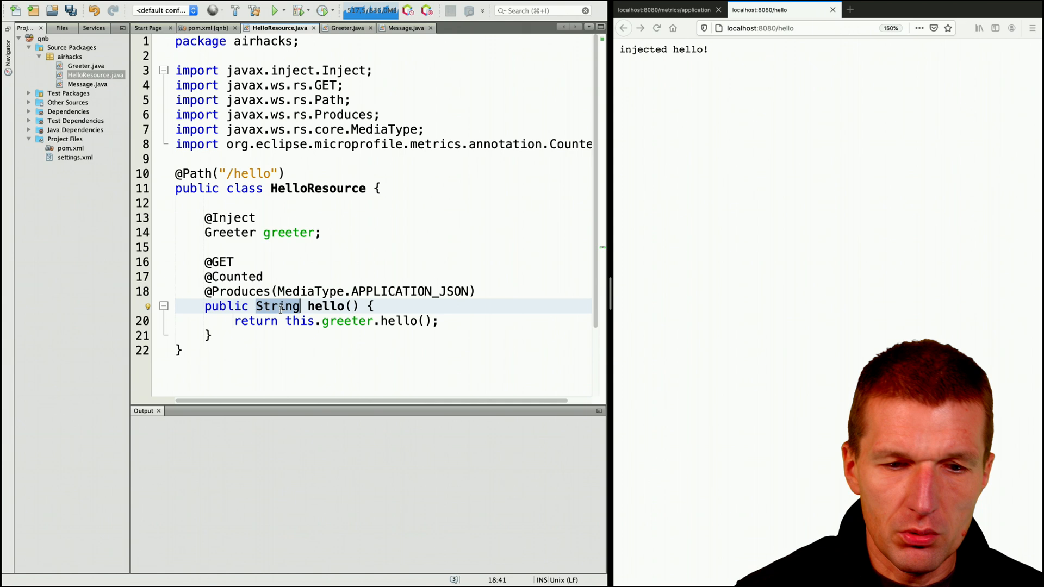
type("Hello")
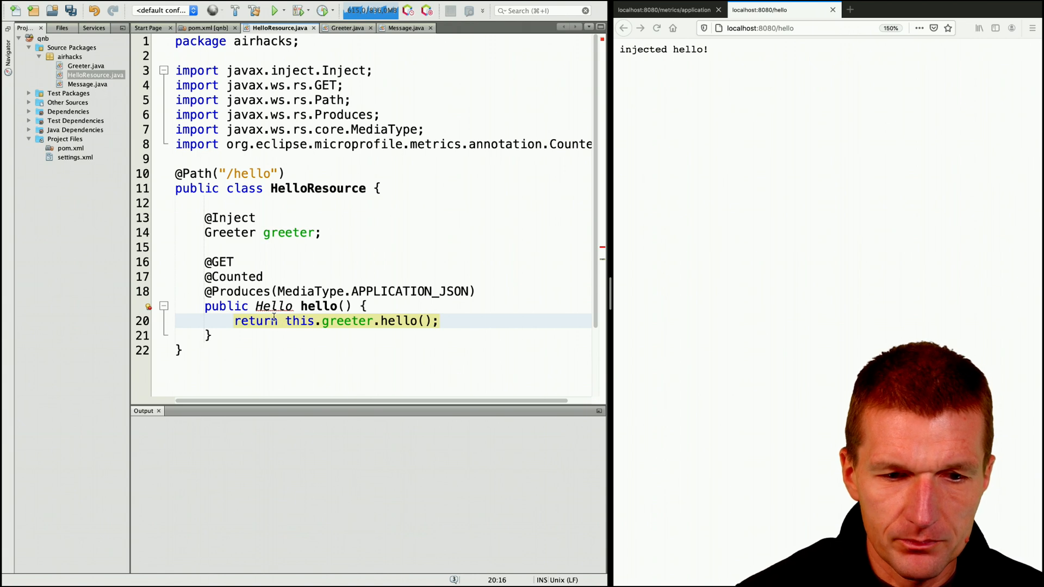
type("Message")
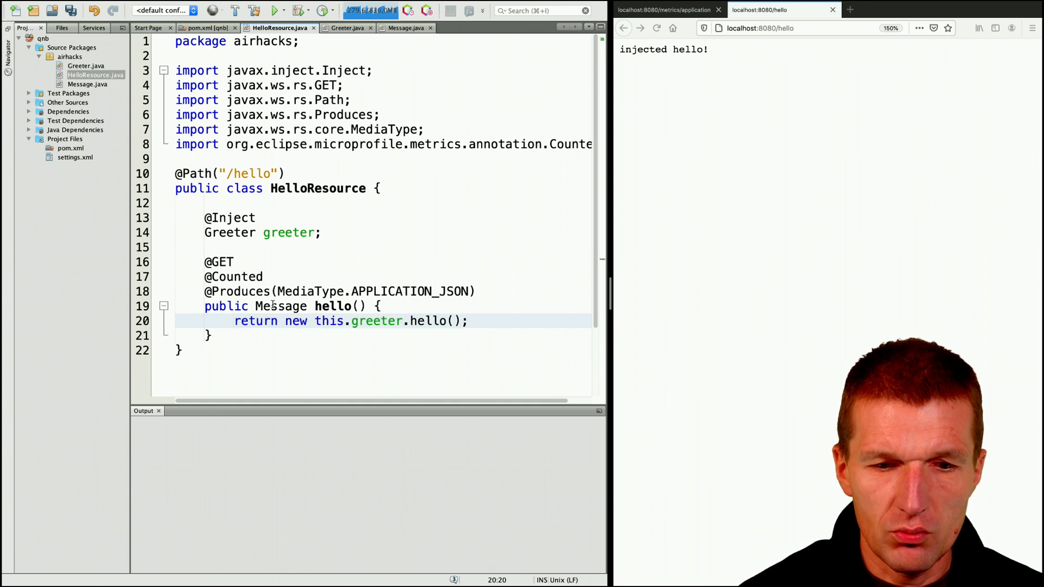
type("Message(")
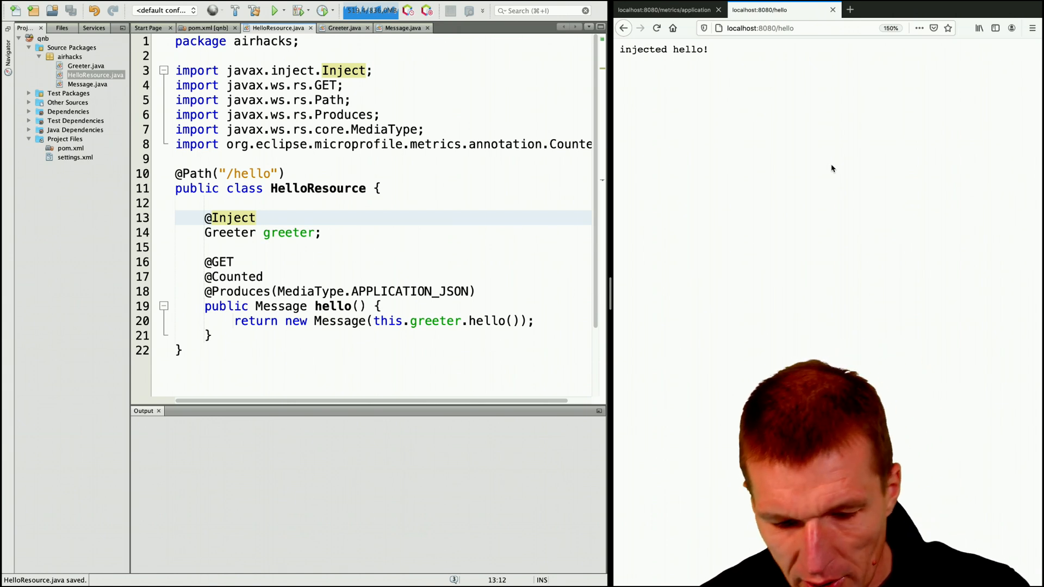
Step: Add an io.quarkus quarkus-resteasy-jsonb dependency to pom.xml
left_click(656, 27)
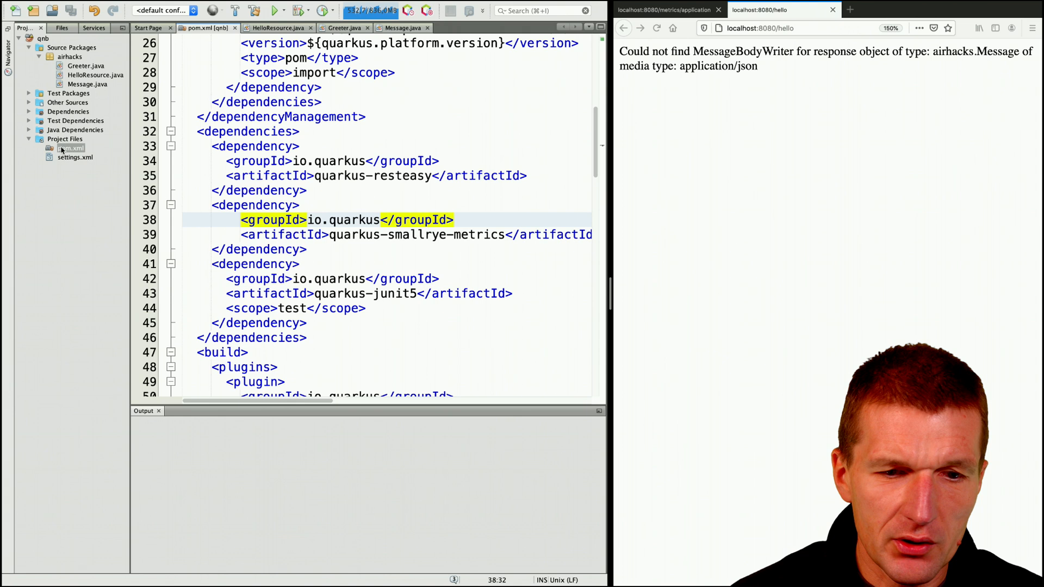
scroll("down", 3)
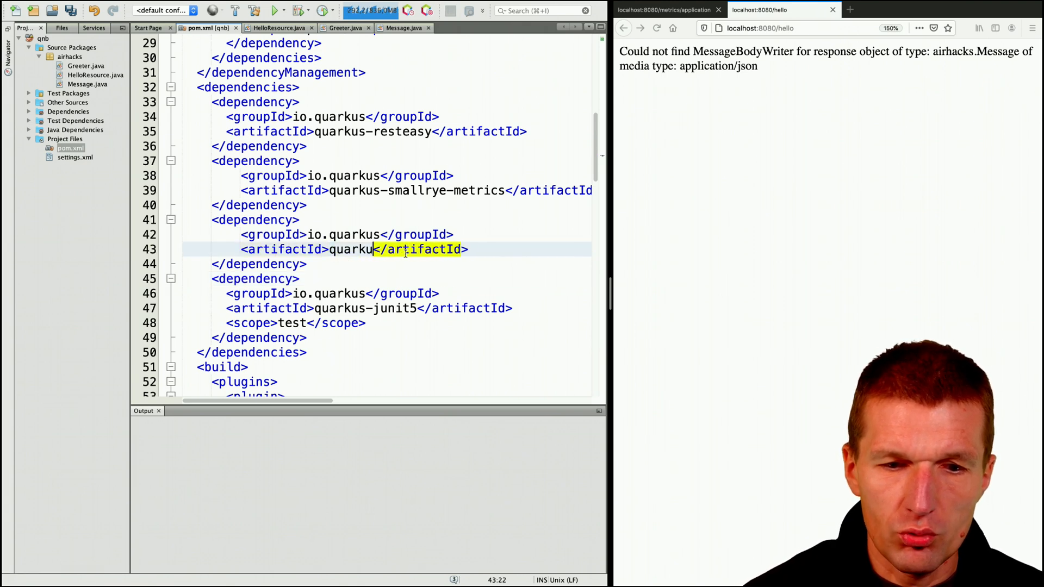
type("s-resteasy-jsonb")
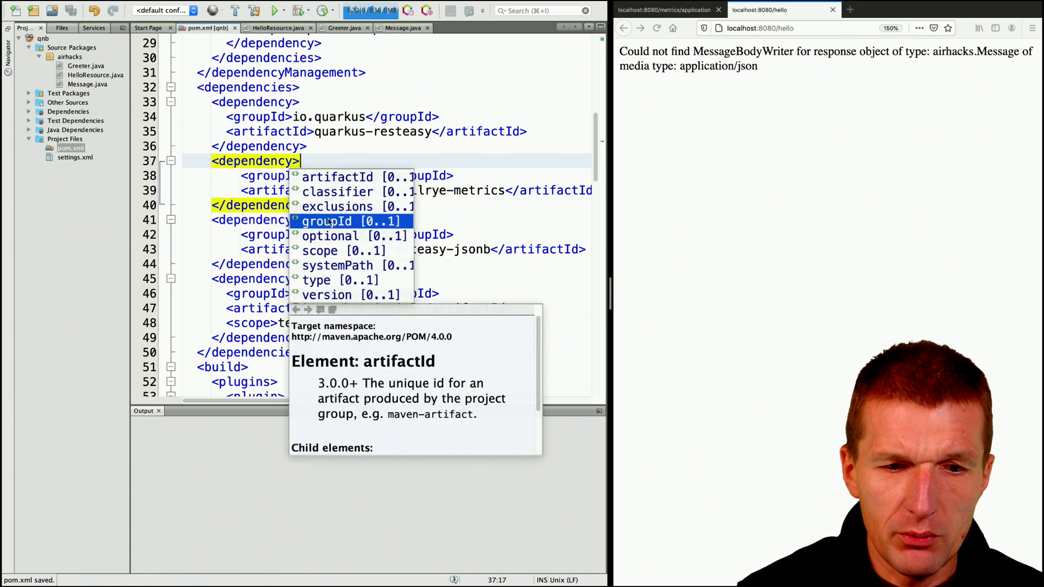
key("Escape")
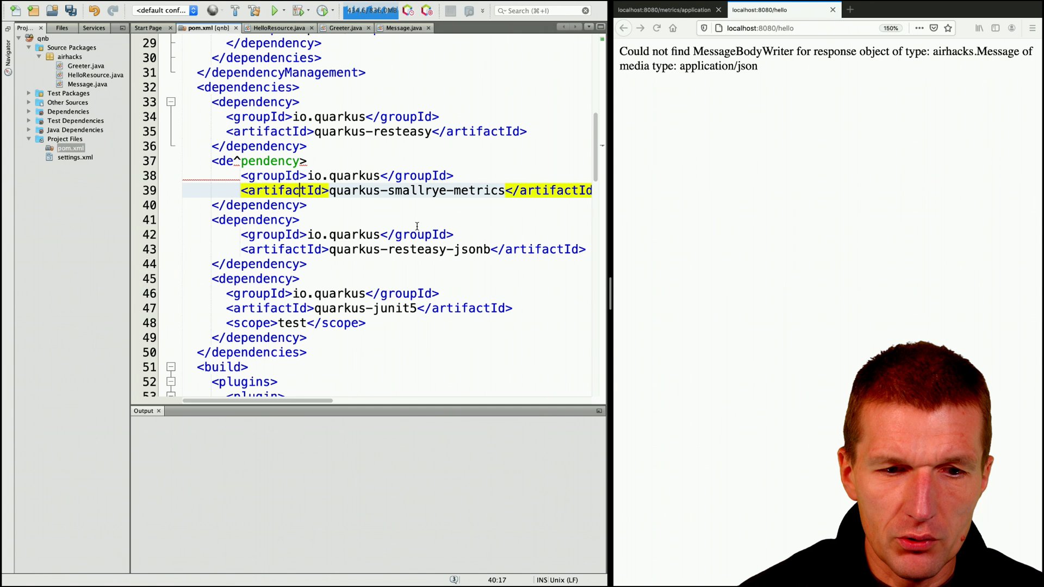
left_click(236, 161)
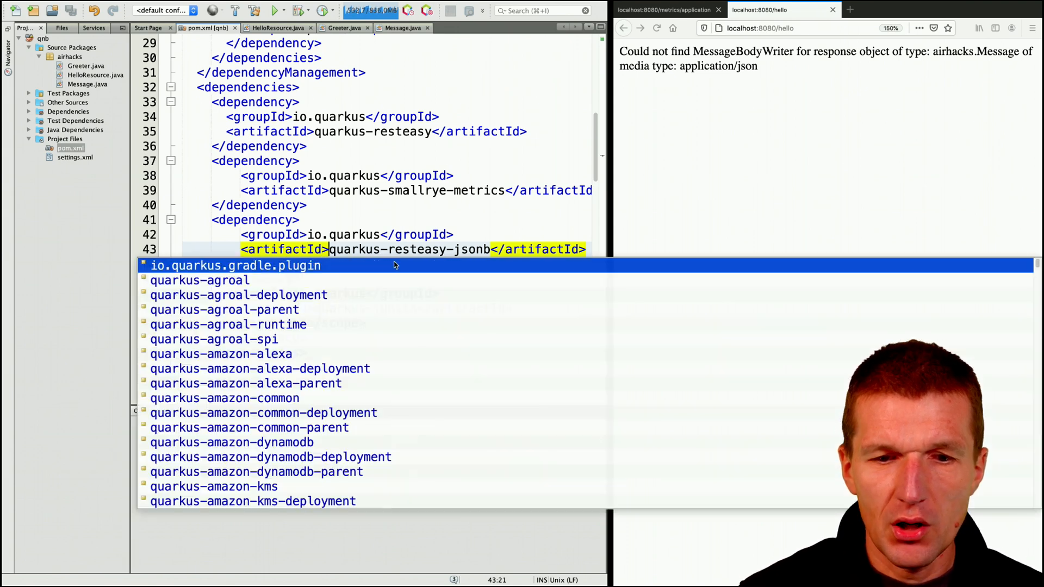
scroll("down", 3)
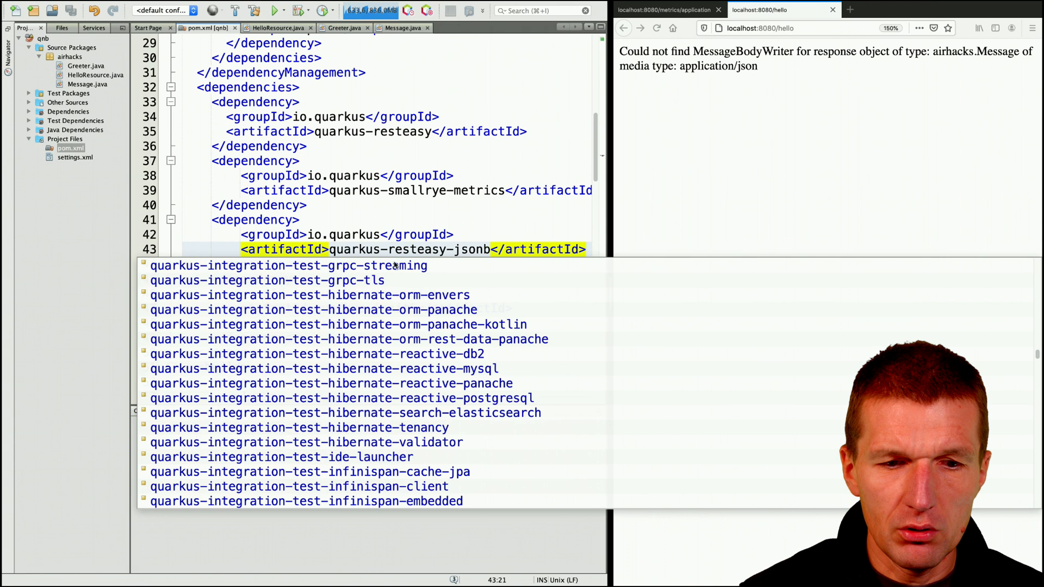
key("Escape")
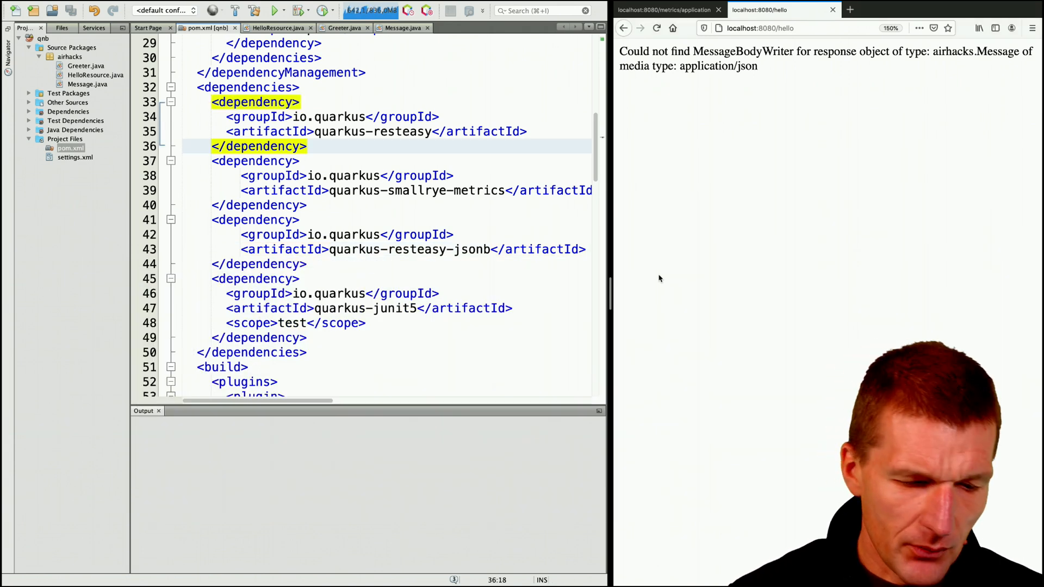
mouse_move(810, 272)
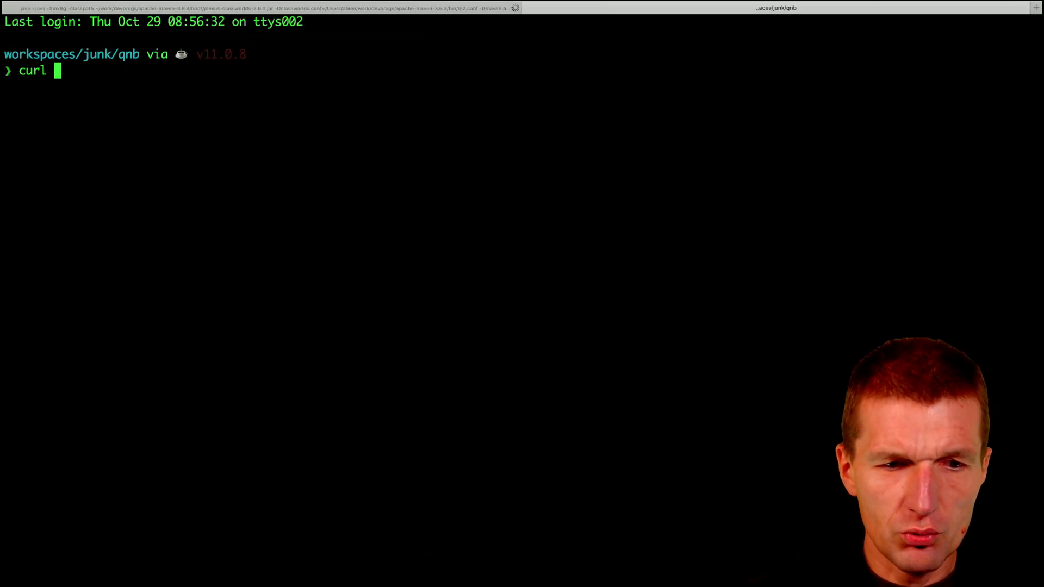
Step: Curl localhost:8080/hello with Accept: application/json, then restart with mvn compile quarkus:dev
type("-H\"Accept: applica")
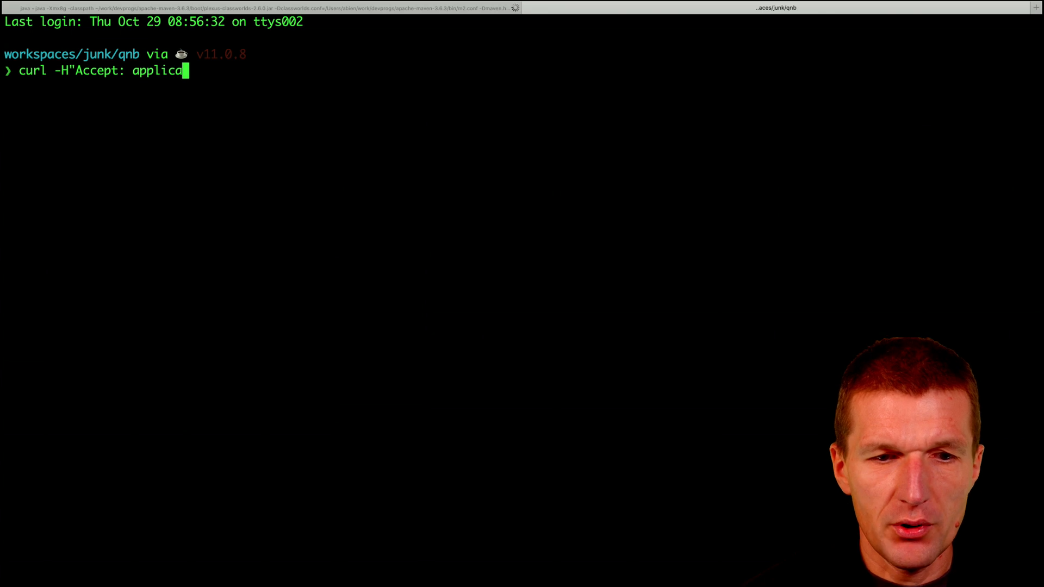
type("tion/")
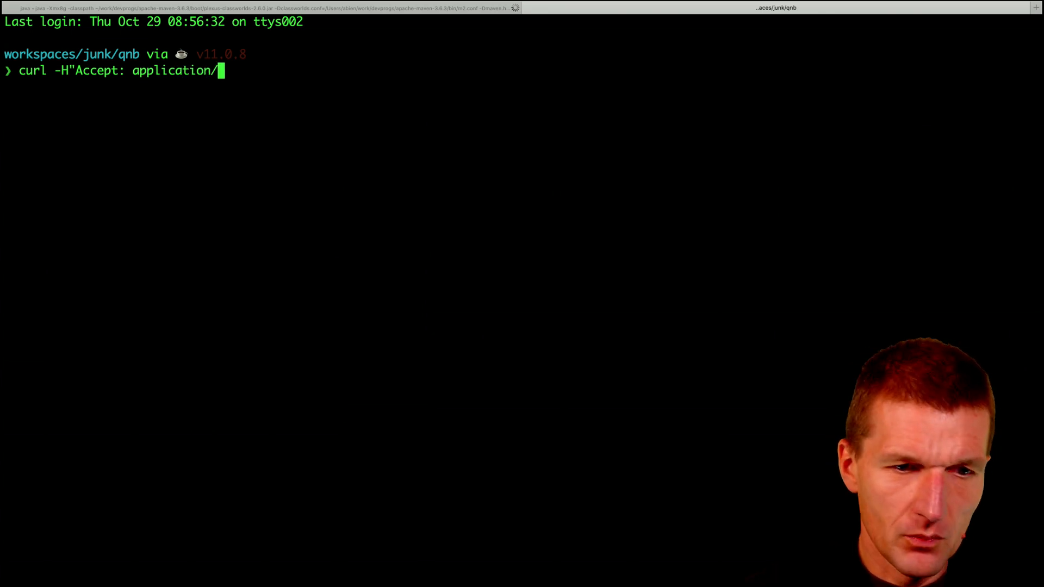
type("json\" localho")
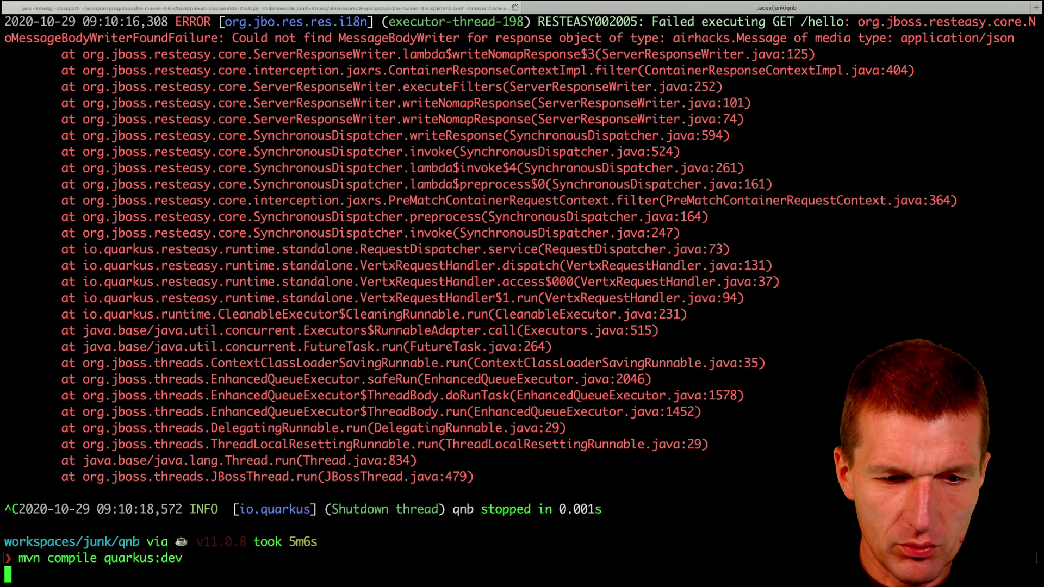
key("Return")
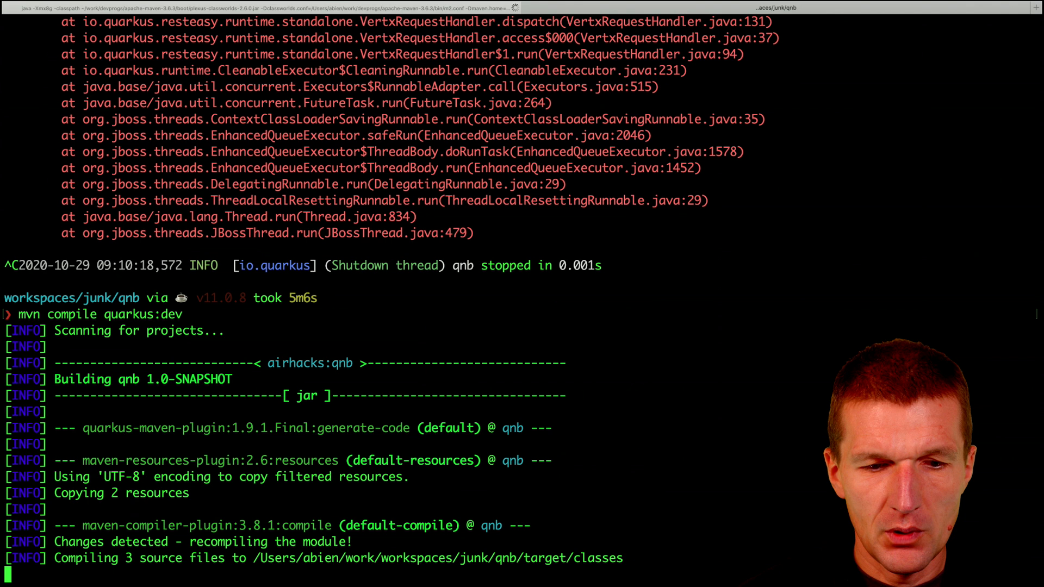
scroll("down", 3)
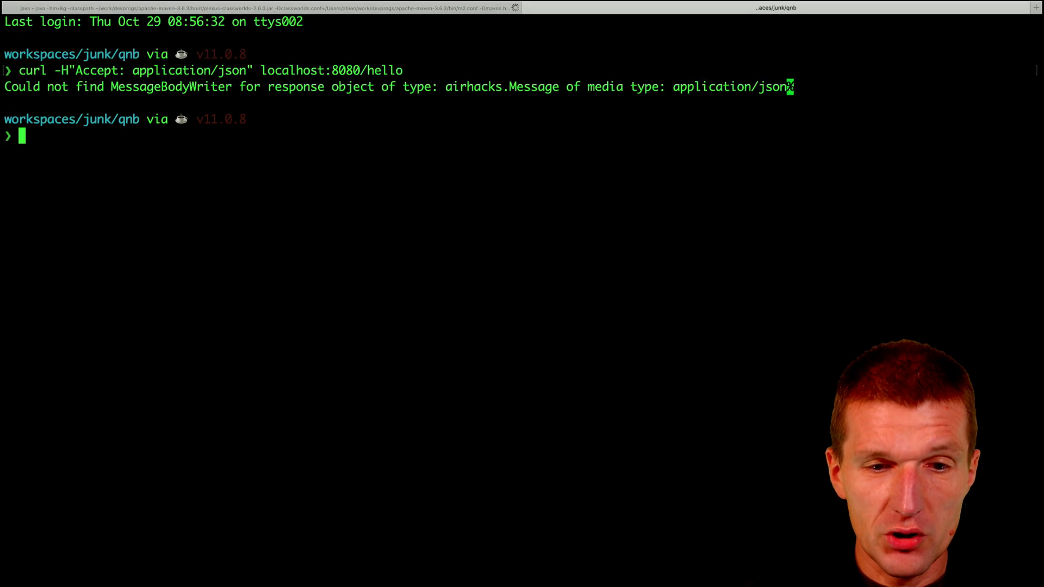
key("Return")
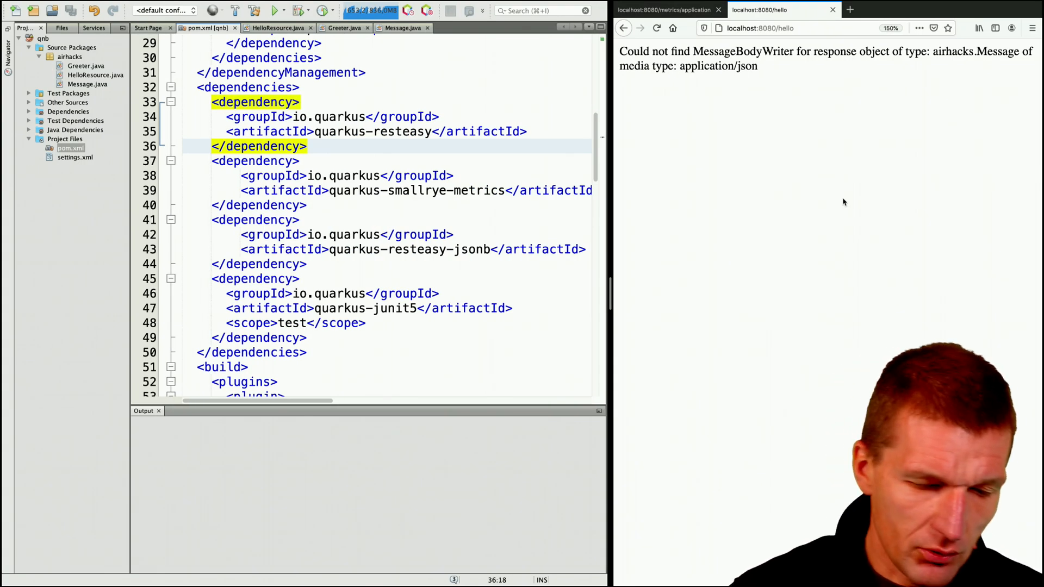
Step: Reload /hello to get JSON 'injected hello!', then open HelloResource.java and application.properties
left_click(655, 28)
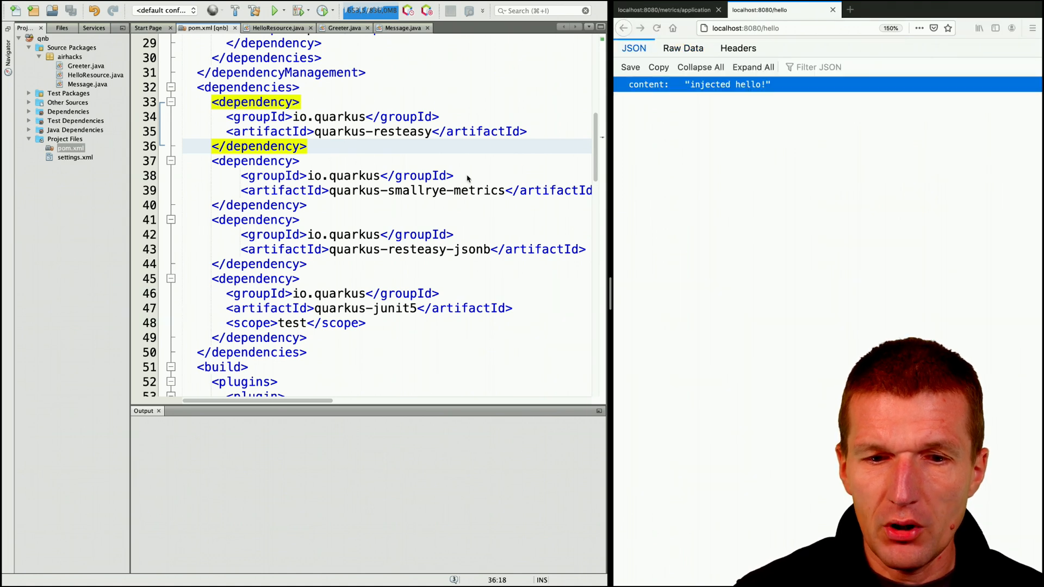
left_click(465, 175)
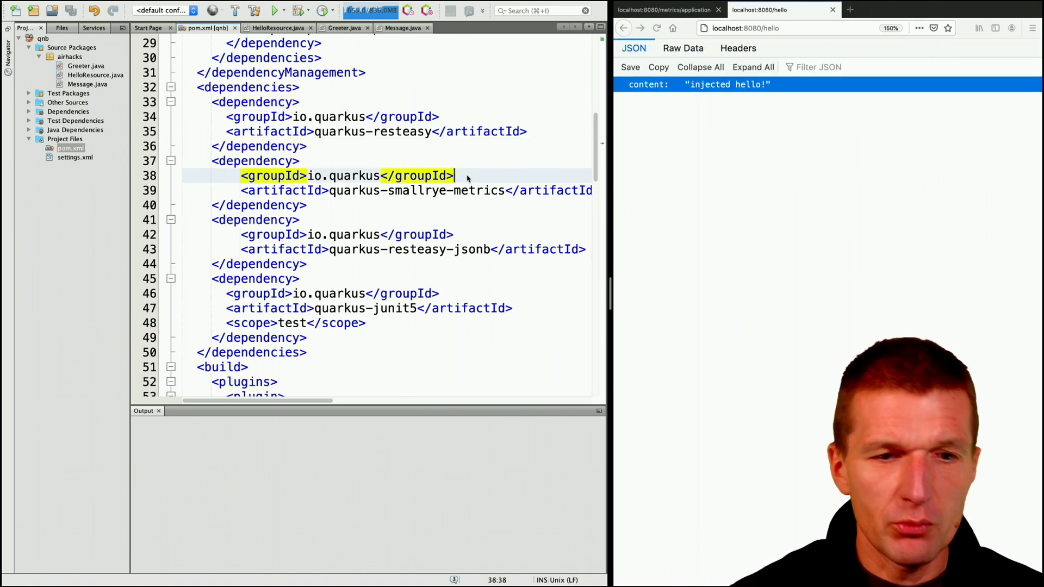
left_click(93, 75)
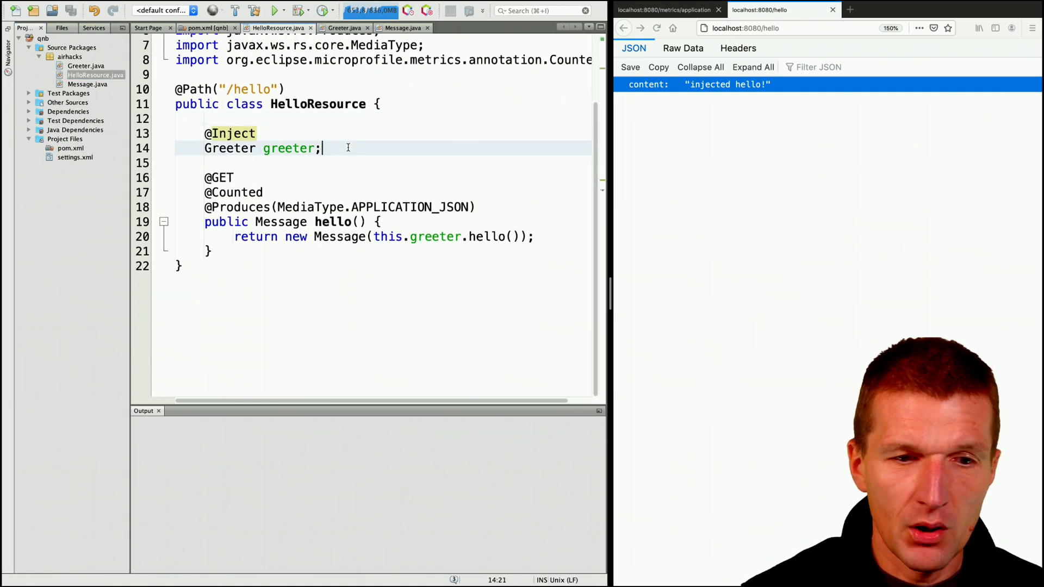
left_click(30, 102)
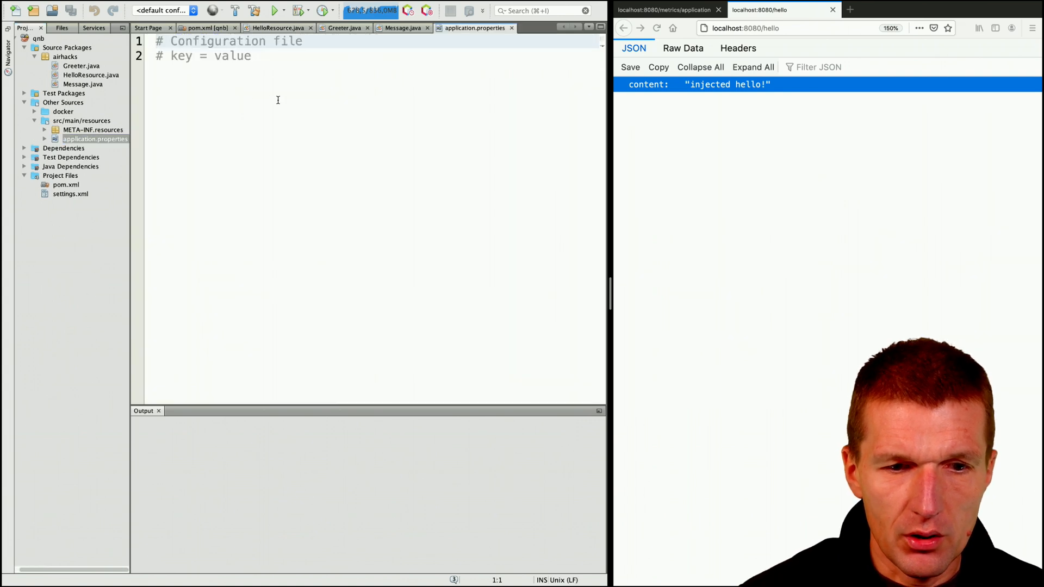
Step: Add message=netbeans rocks! to application.properties and return to HelloResource.java
type("me")
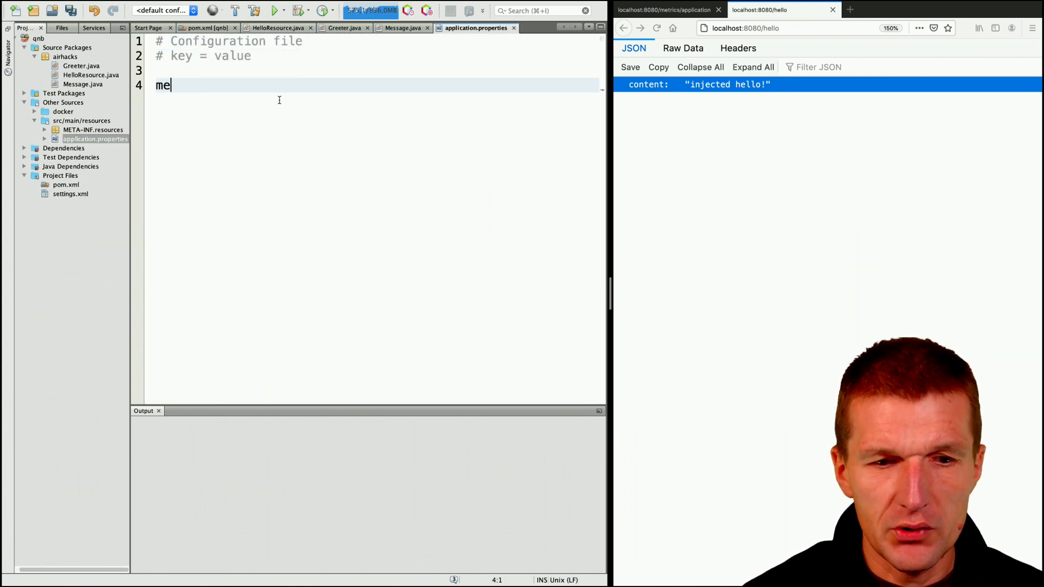
type("ssage")
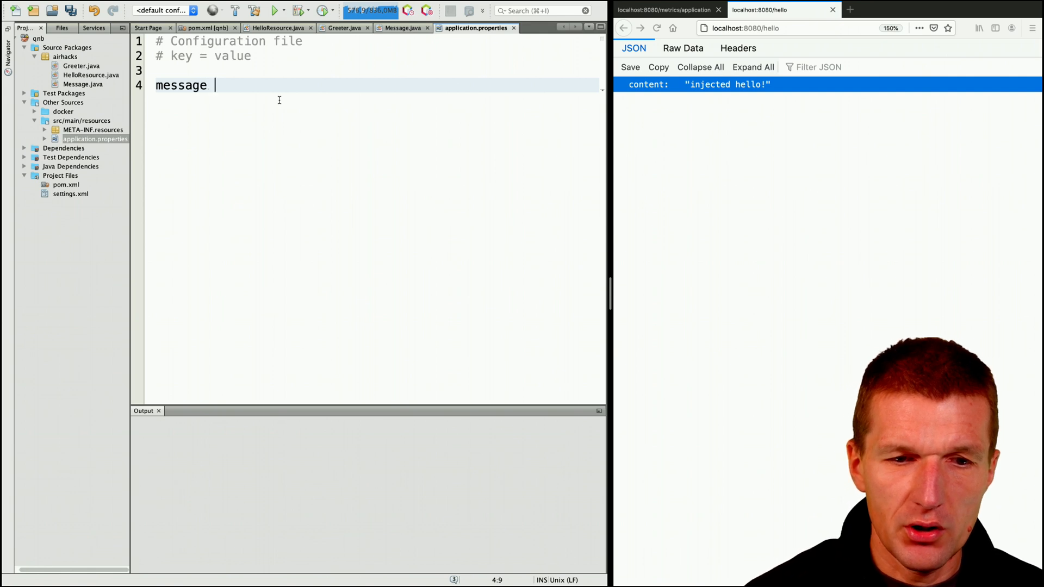
type("=netbeans rocks!")
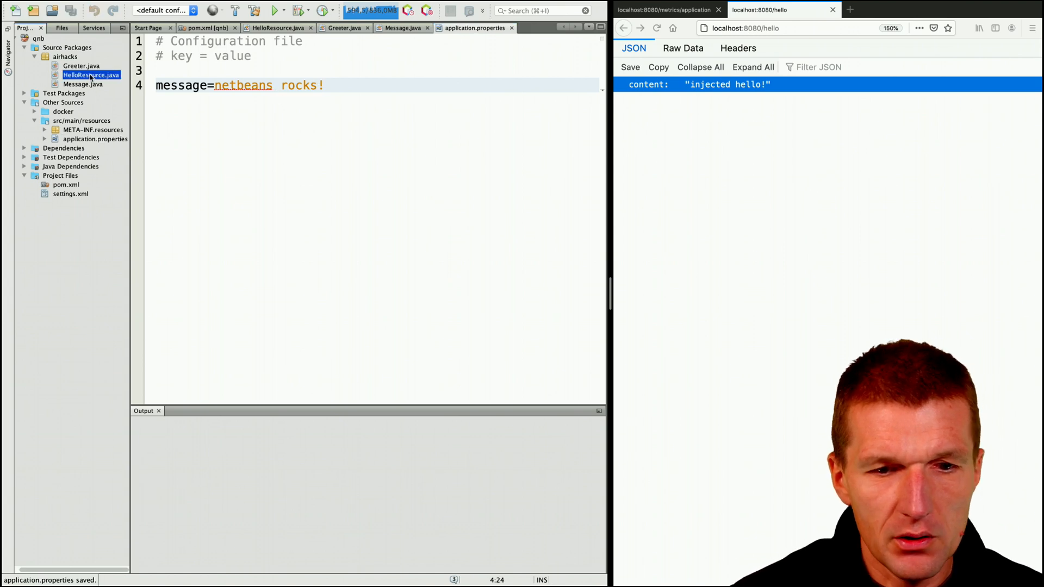
left_click(276, 27)
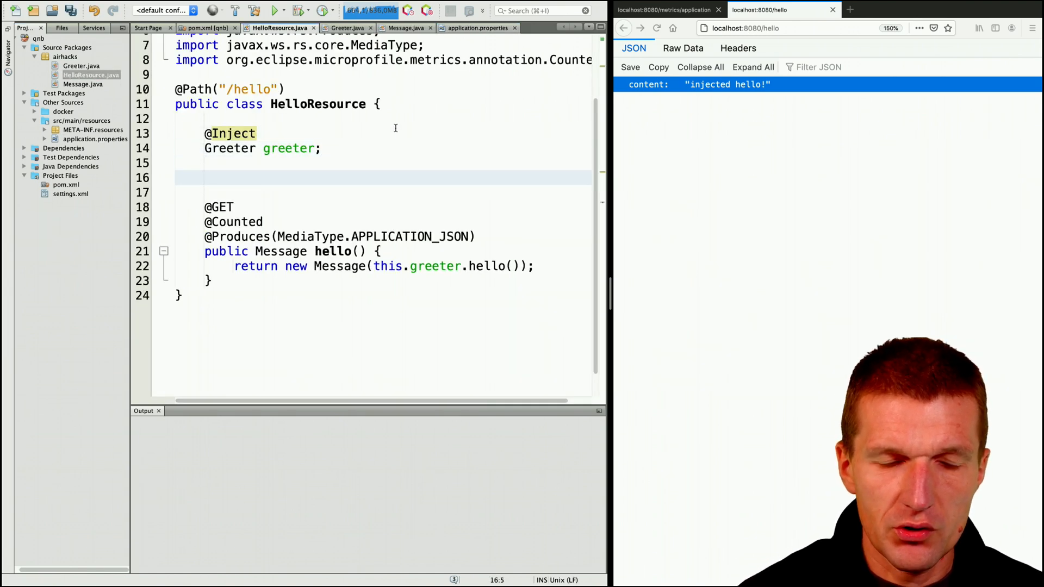
type("S")
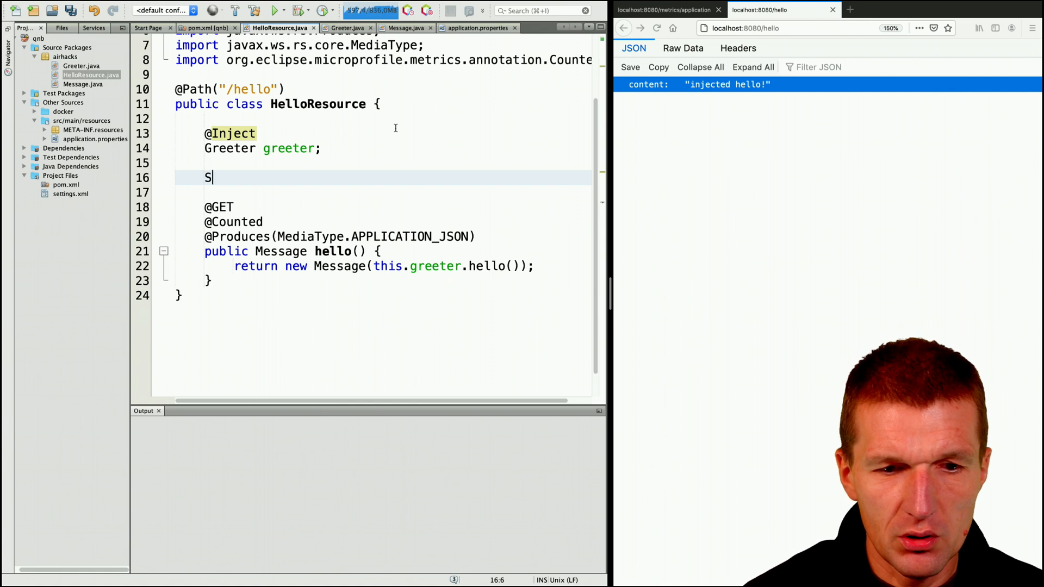
type("tring message;")
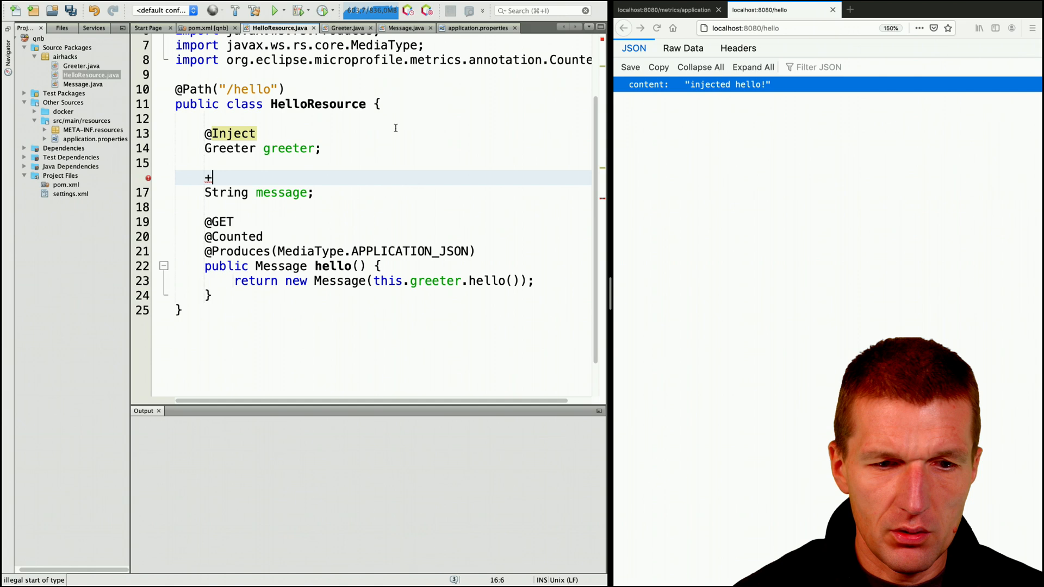
key("Backspace")
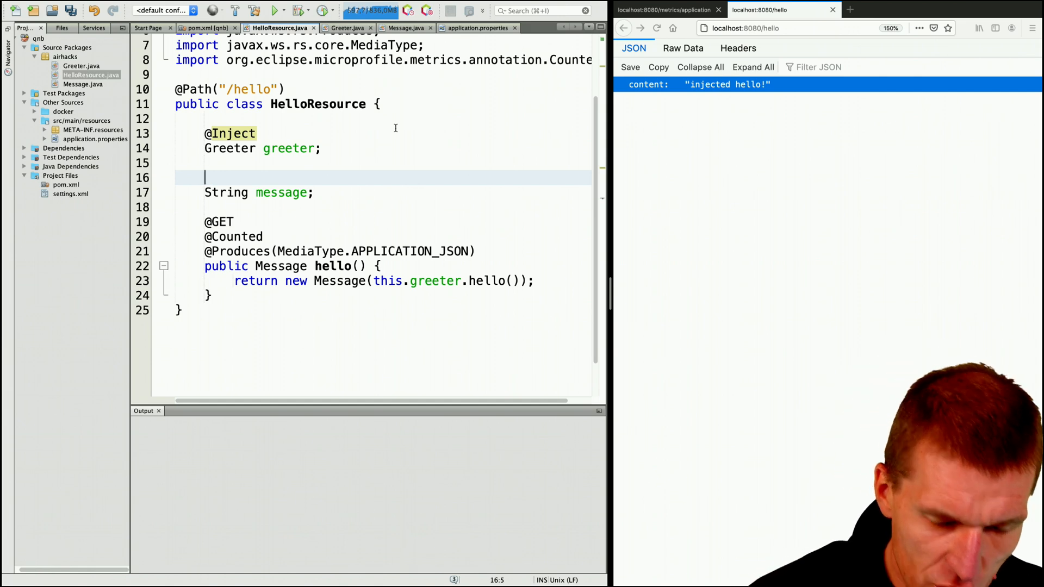
type("@Inject")
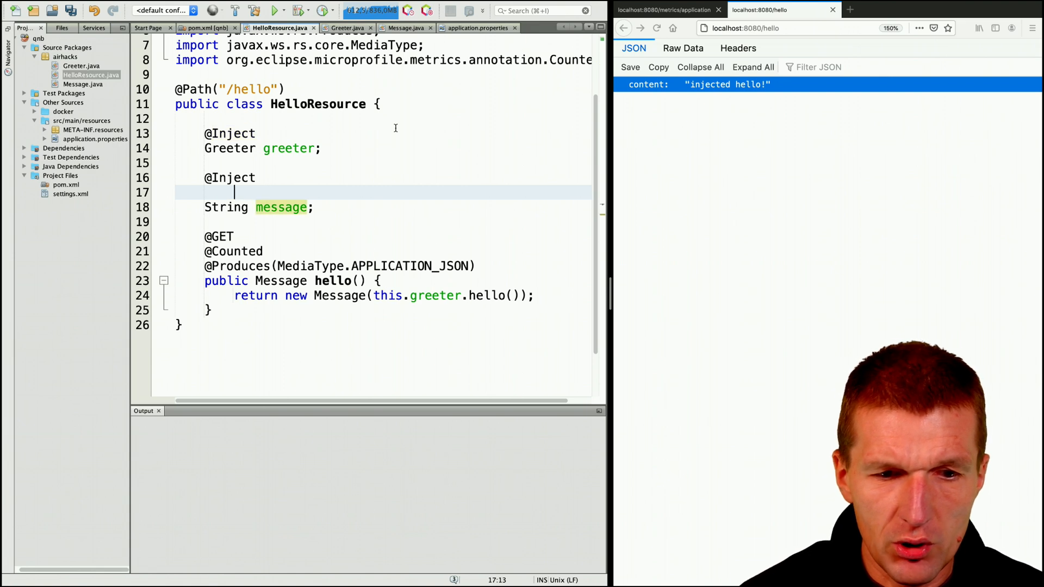
type("œf")
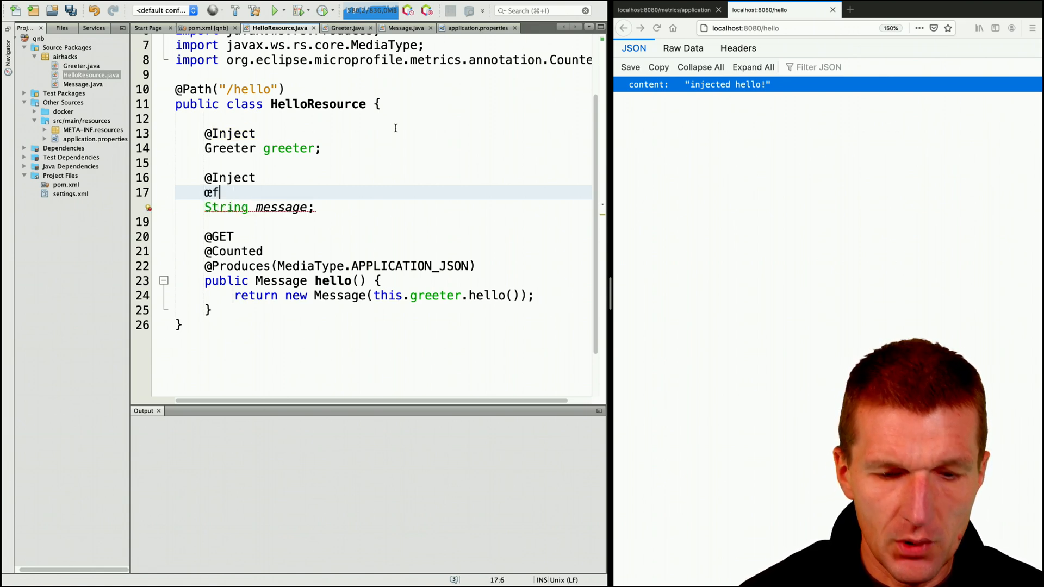
key("Backspace")
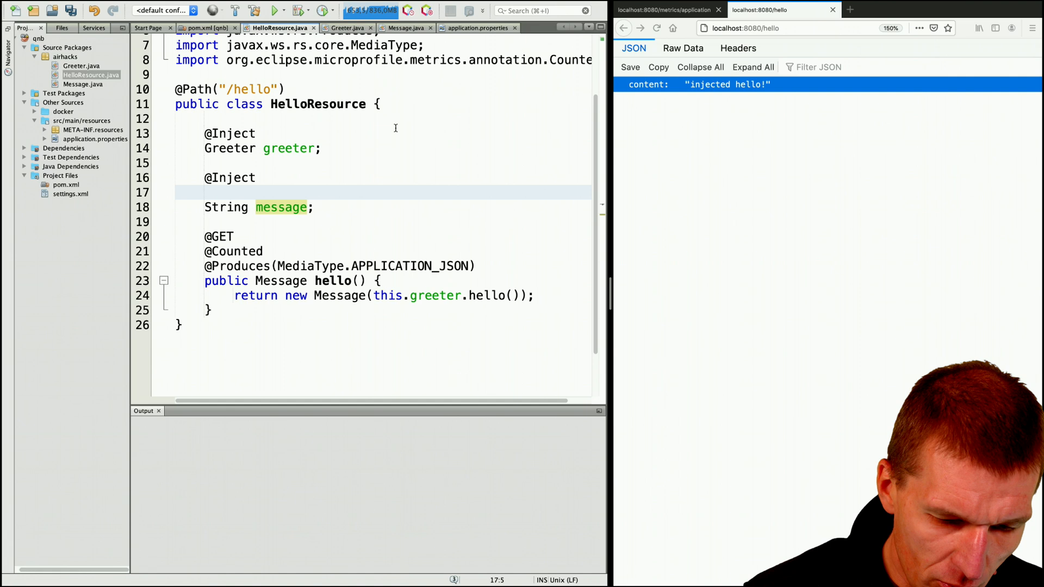
type("@Config")
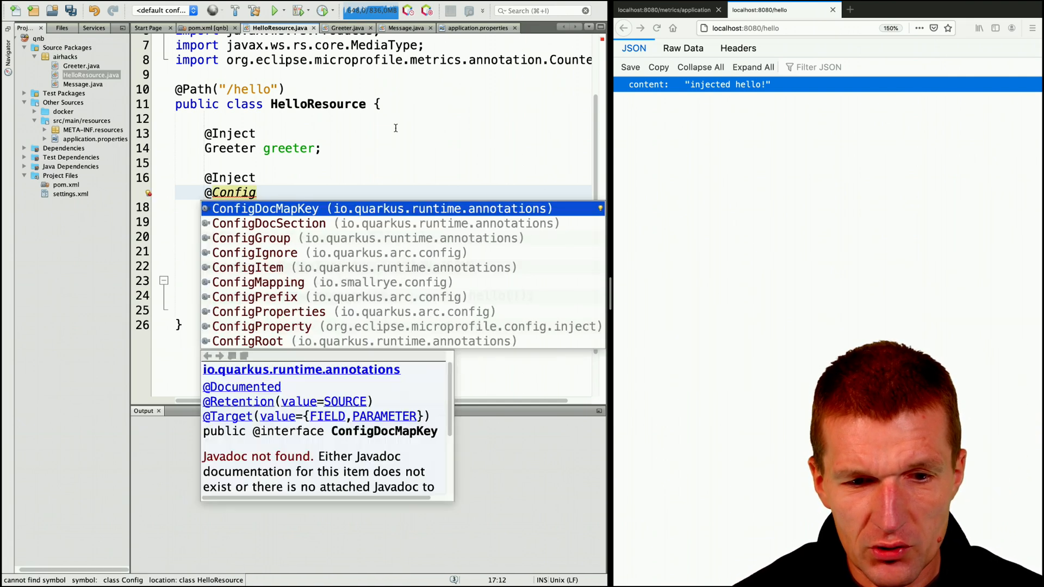
type("P")
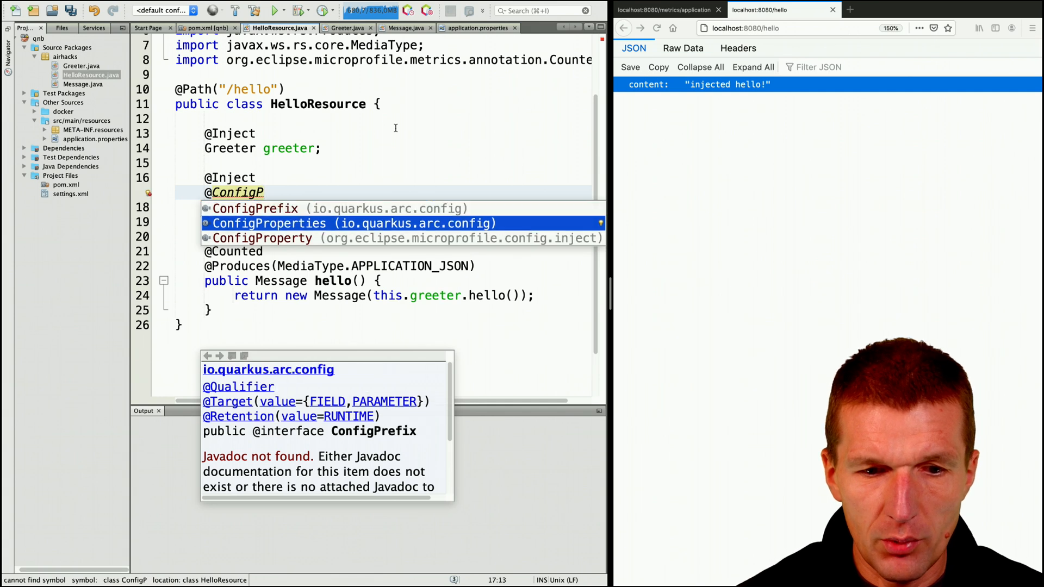
left_click(264, 238)
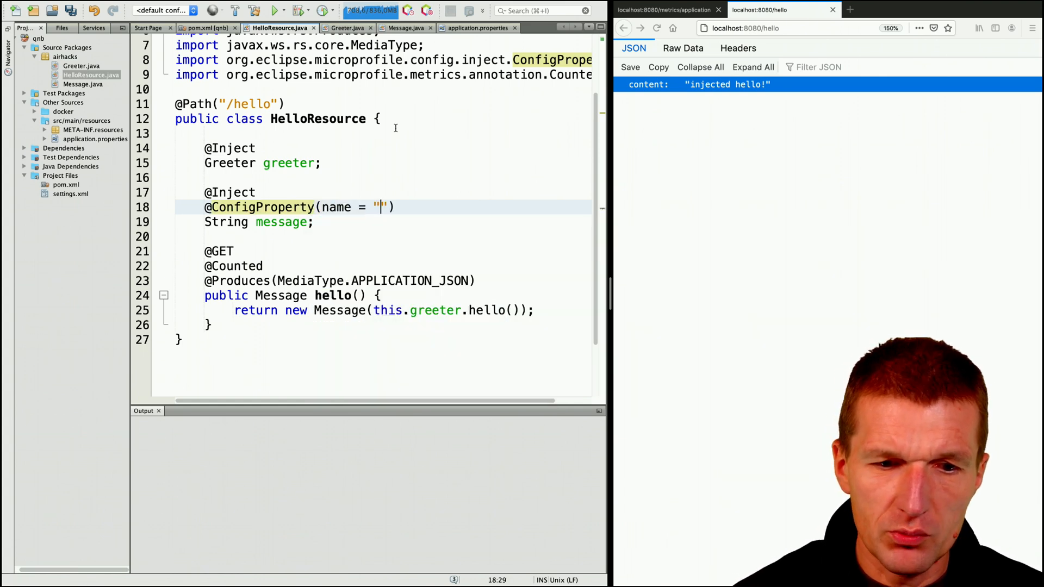
type("message")
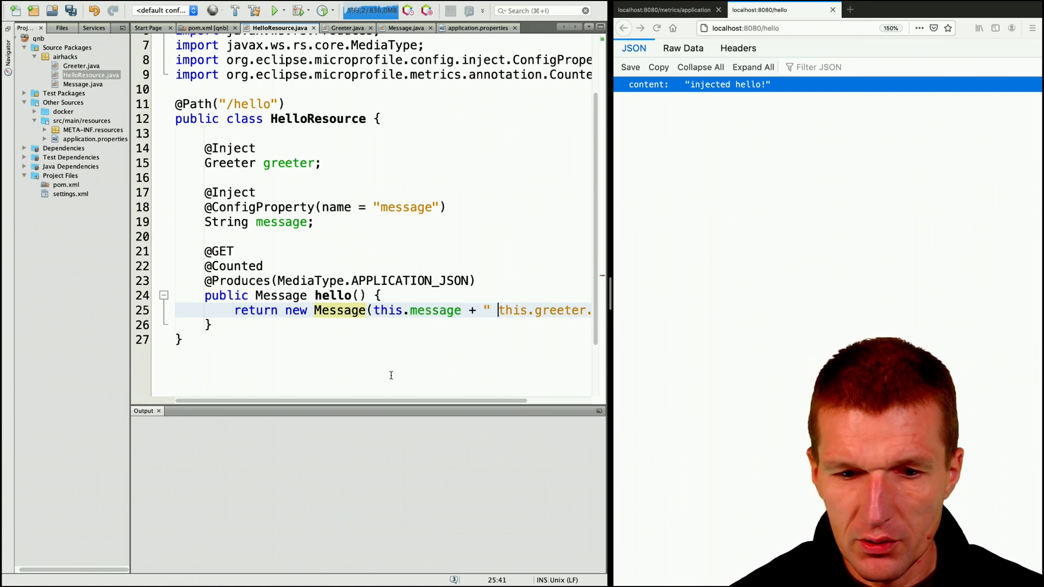
type("\" \" +")
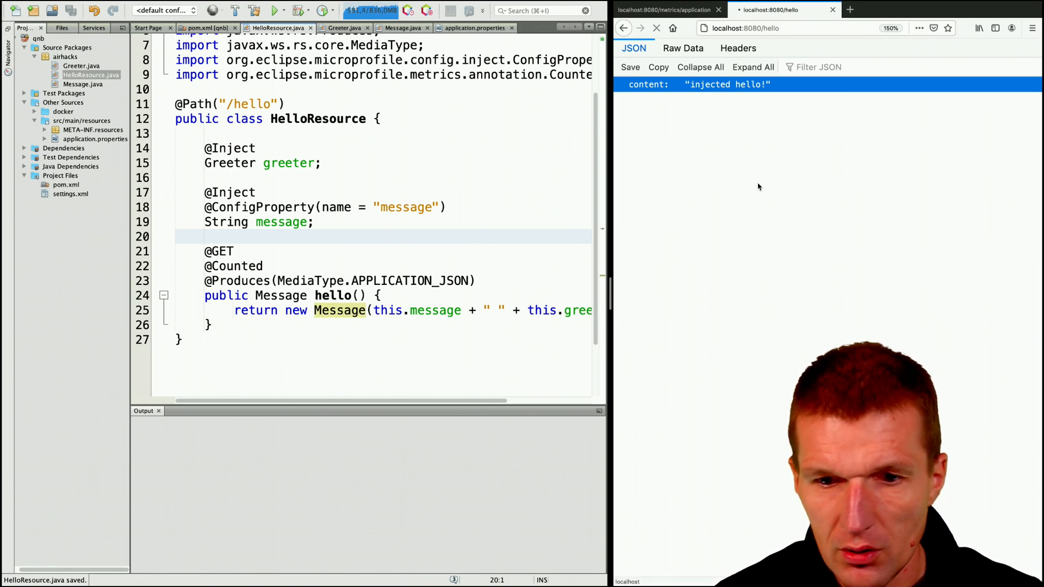
left_click(655, 28)
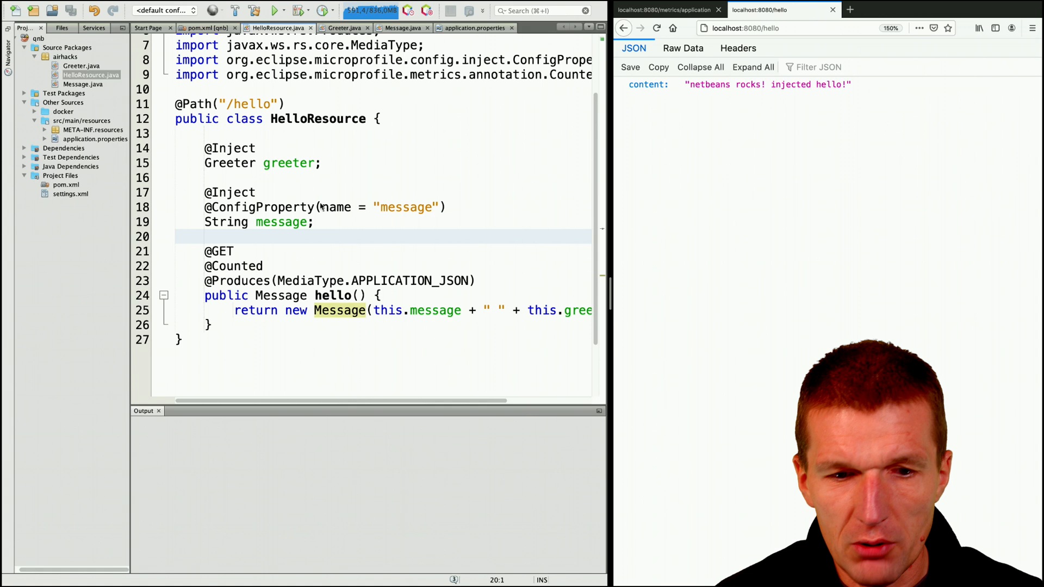